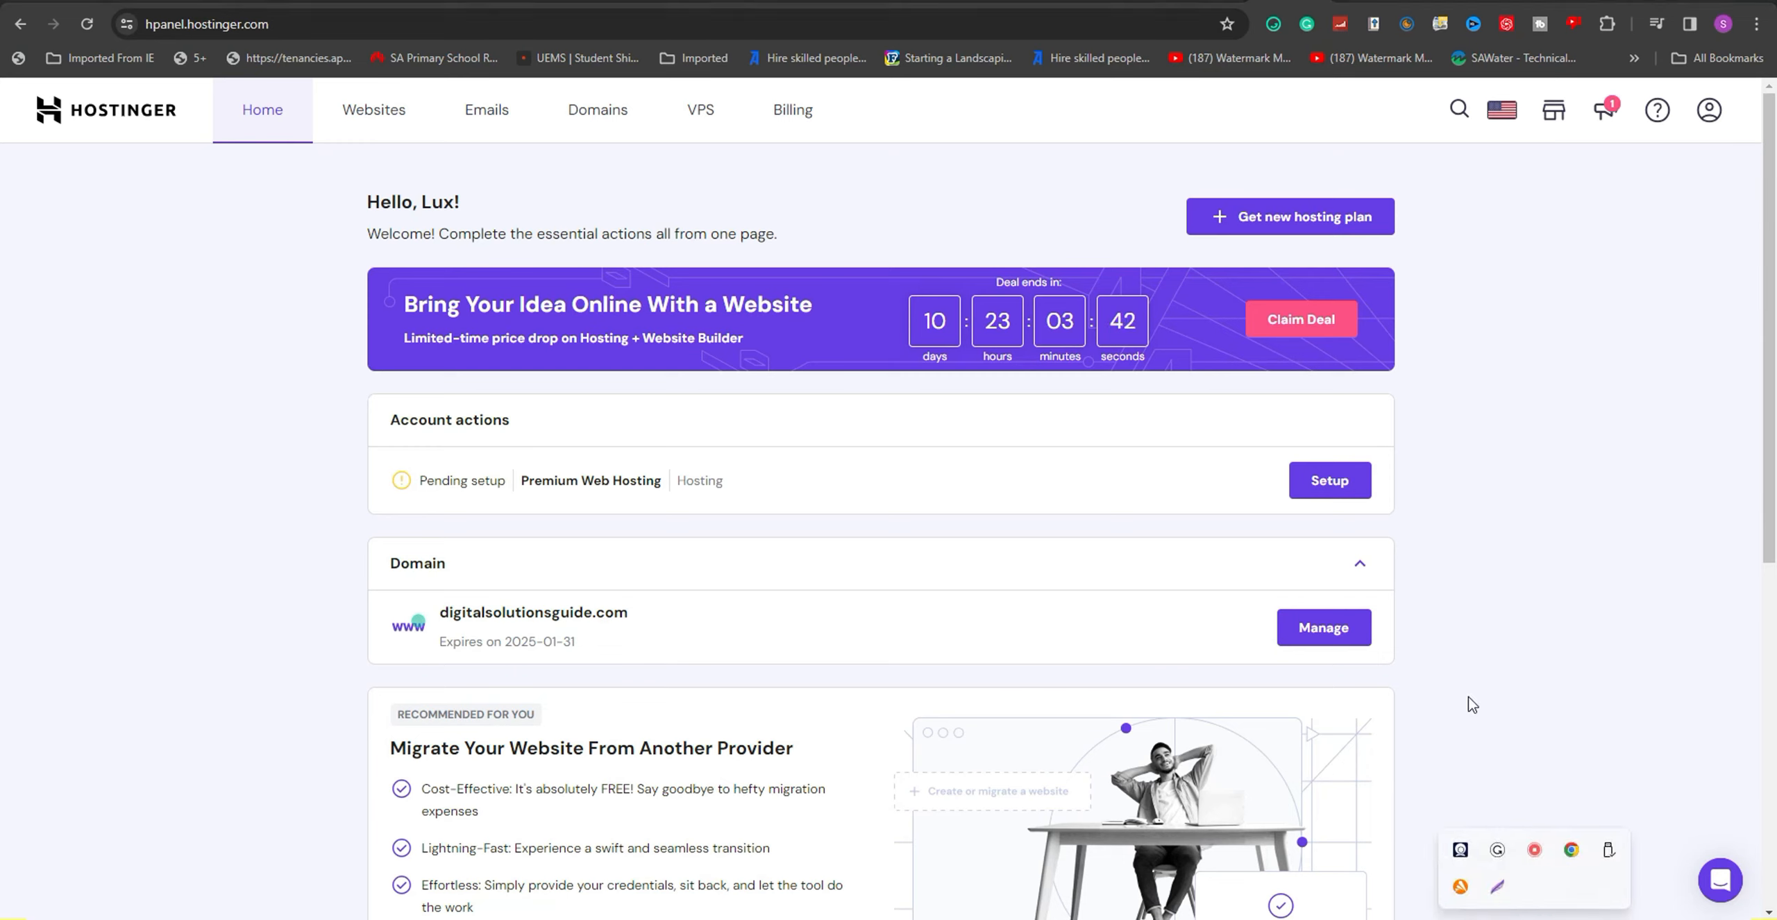
pyautogui.moveTo(354, 378)
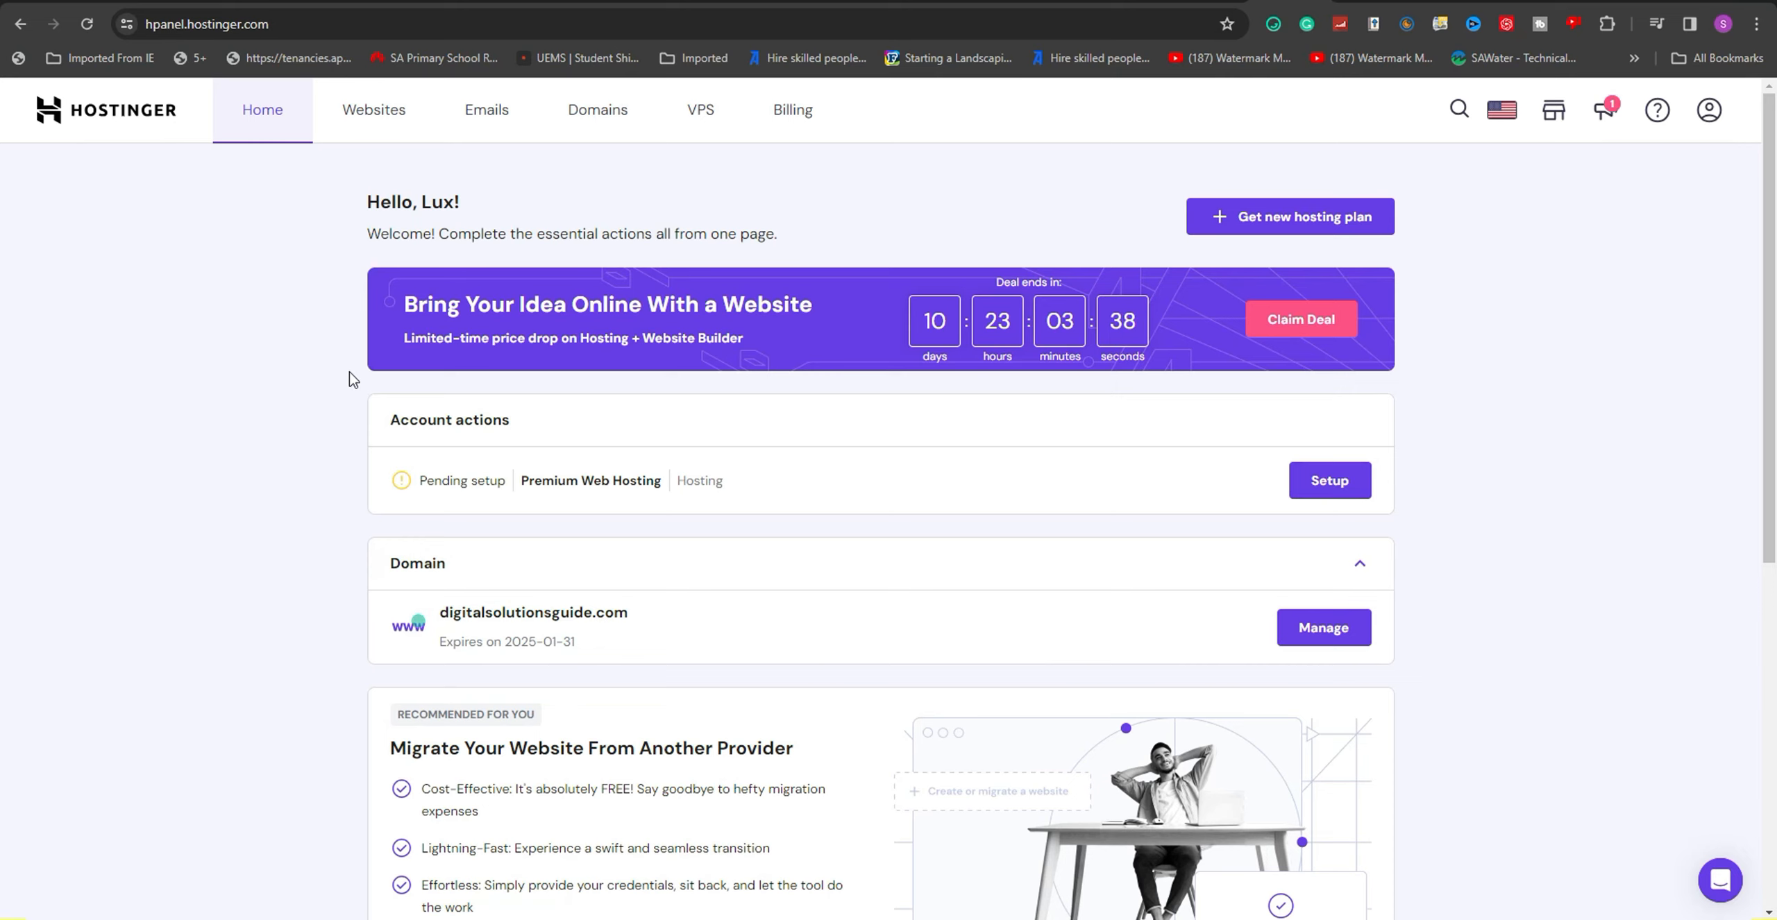
# Step: Start setting up Premium Web Hosting, keeping Blog as the website type
pyautogui.click(1328, 479)
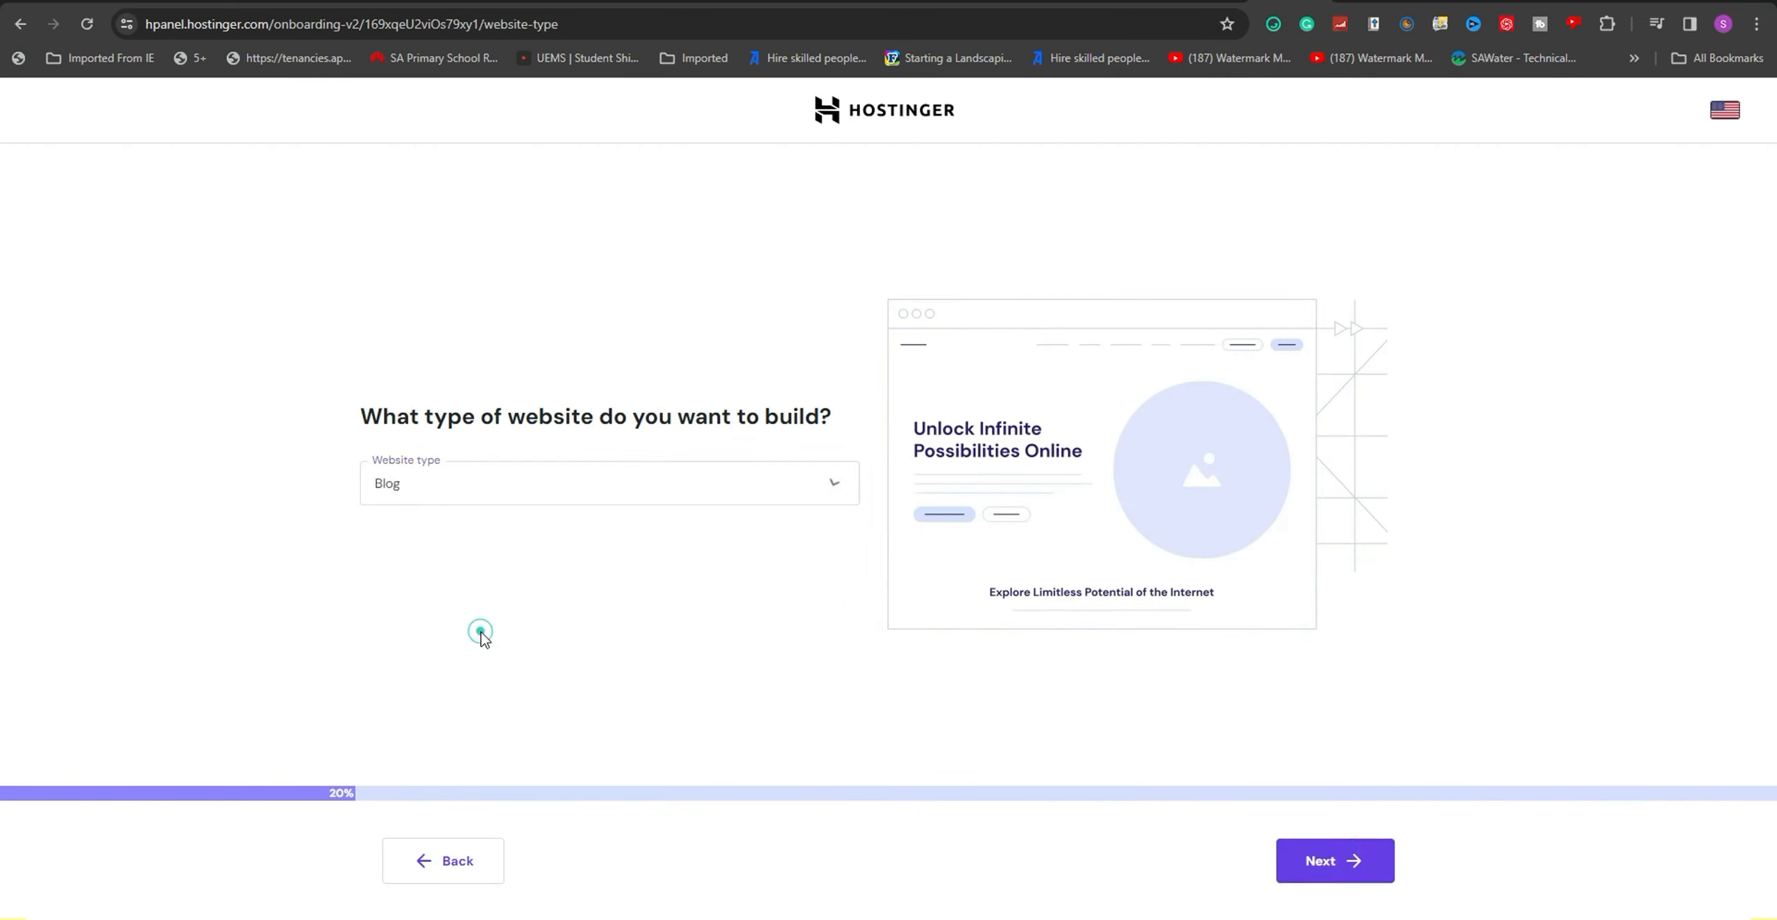
pyautogui.click(1334, 860)
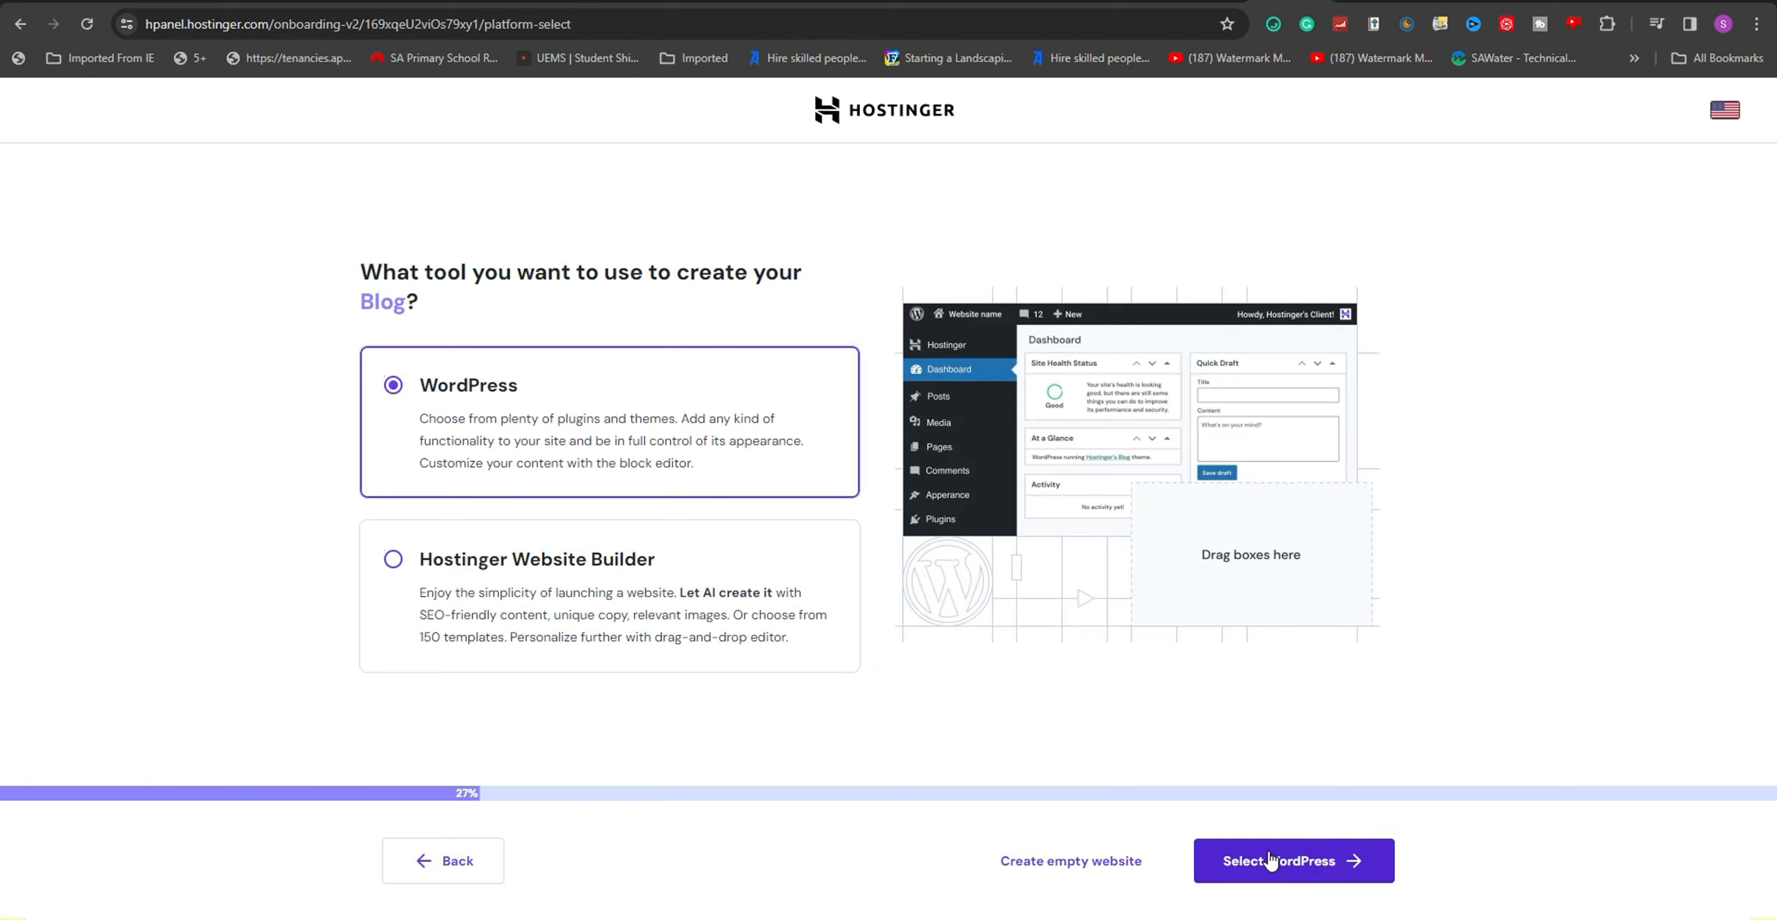
pyautogui.moveTo(786, 442)
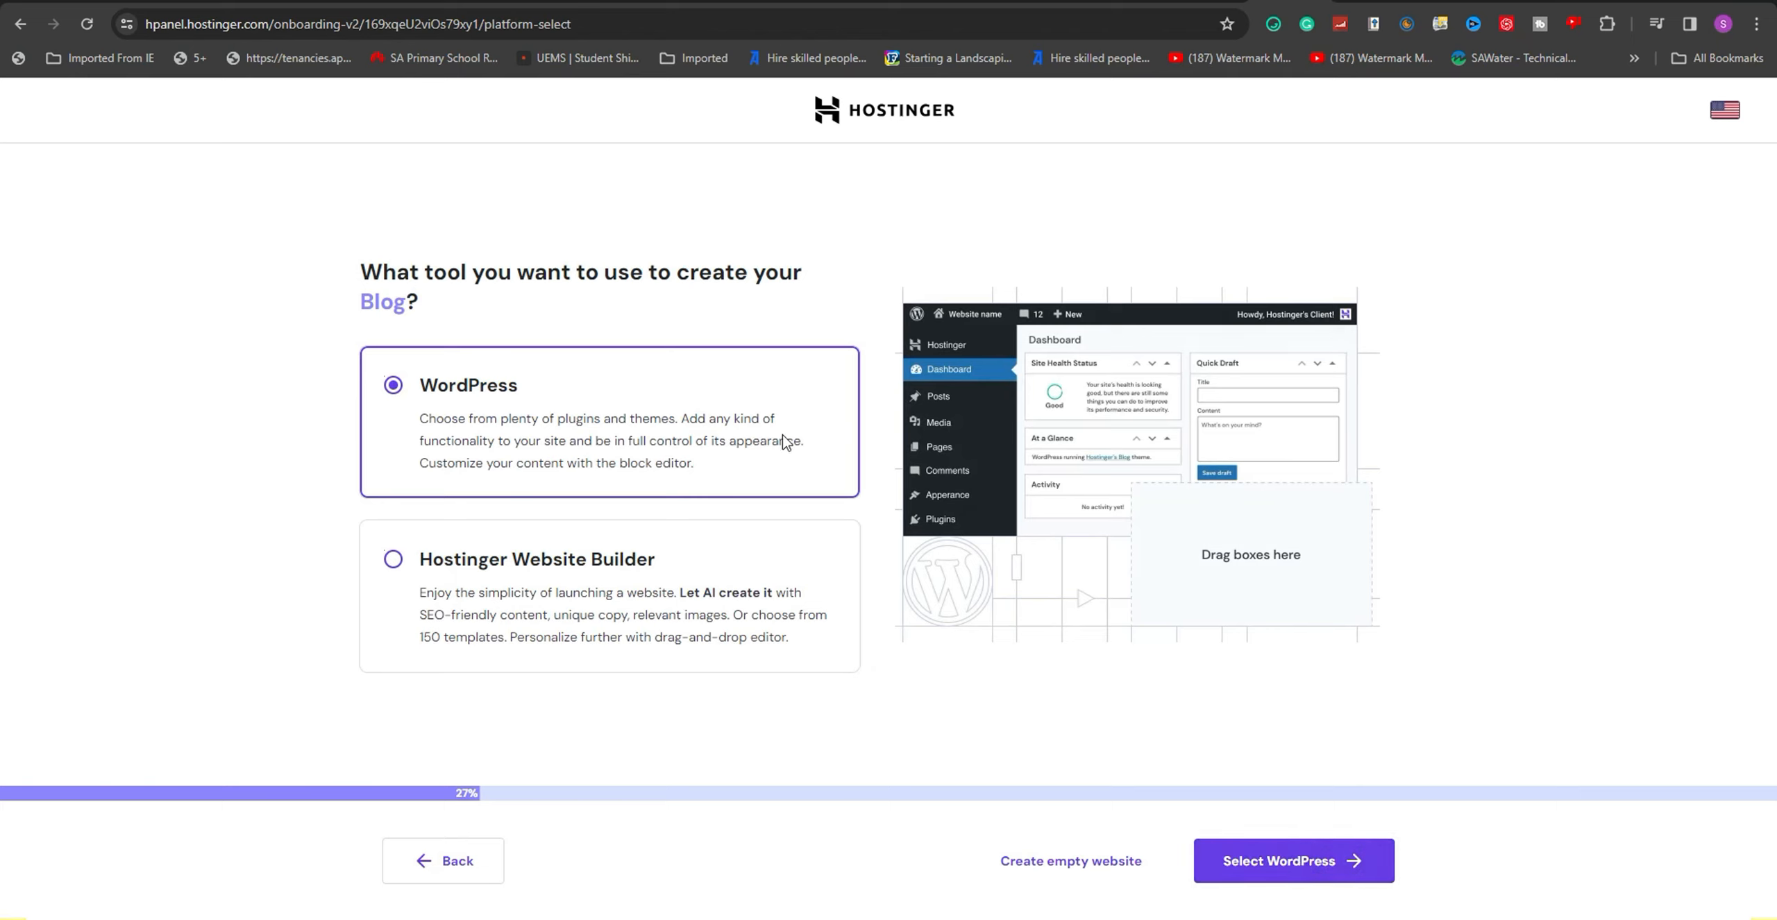
pyautogui.moveTo(748, 362)
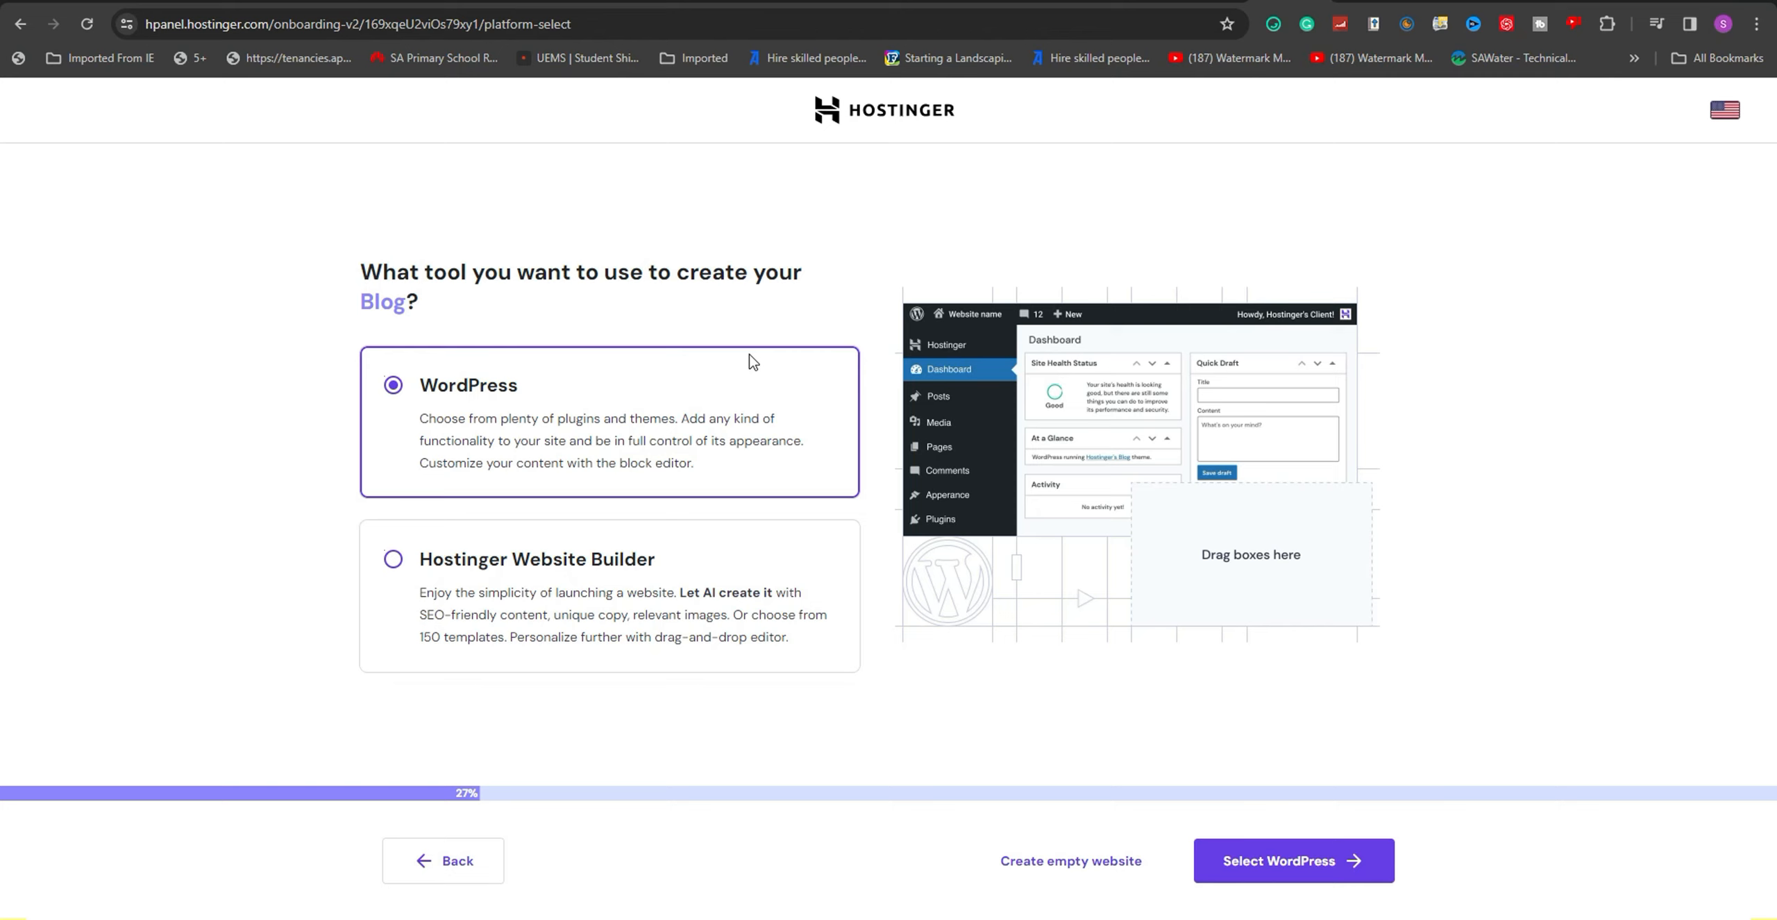
pyautogui.moveTo(604, 594)
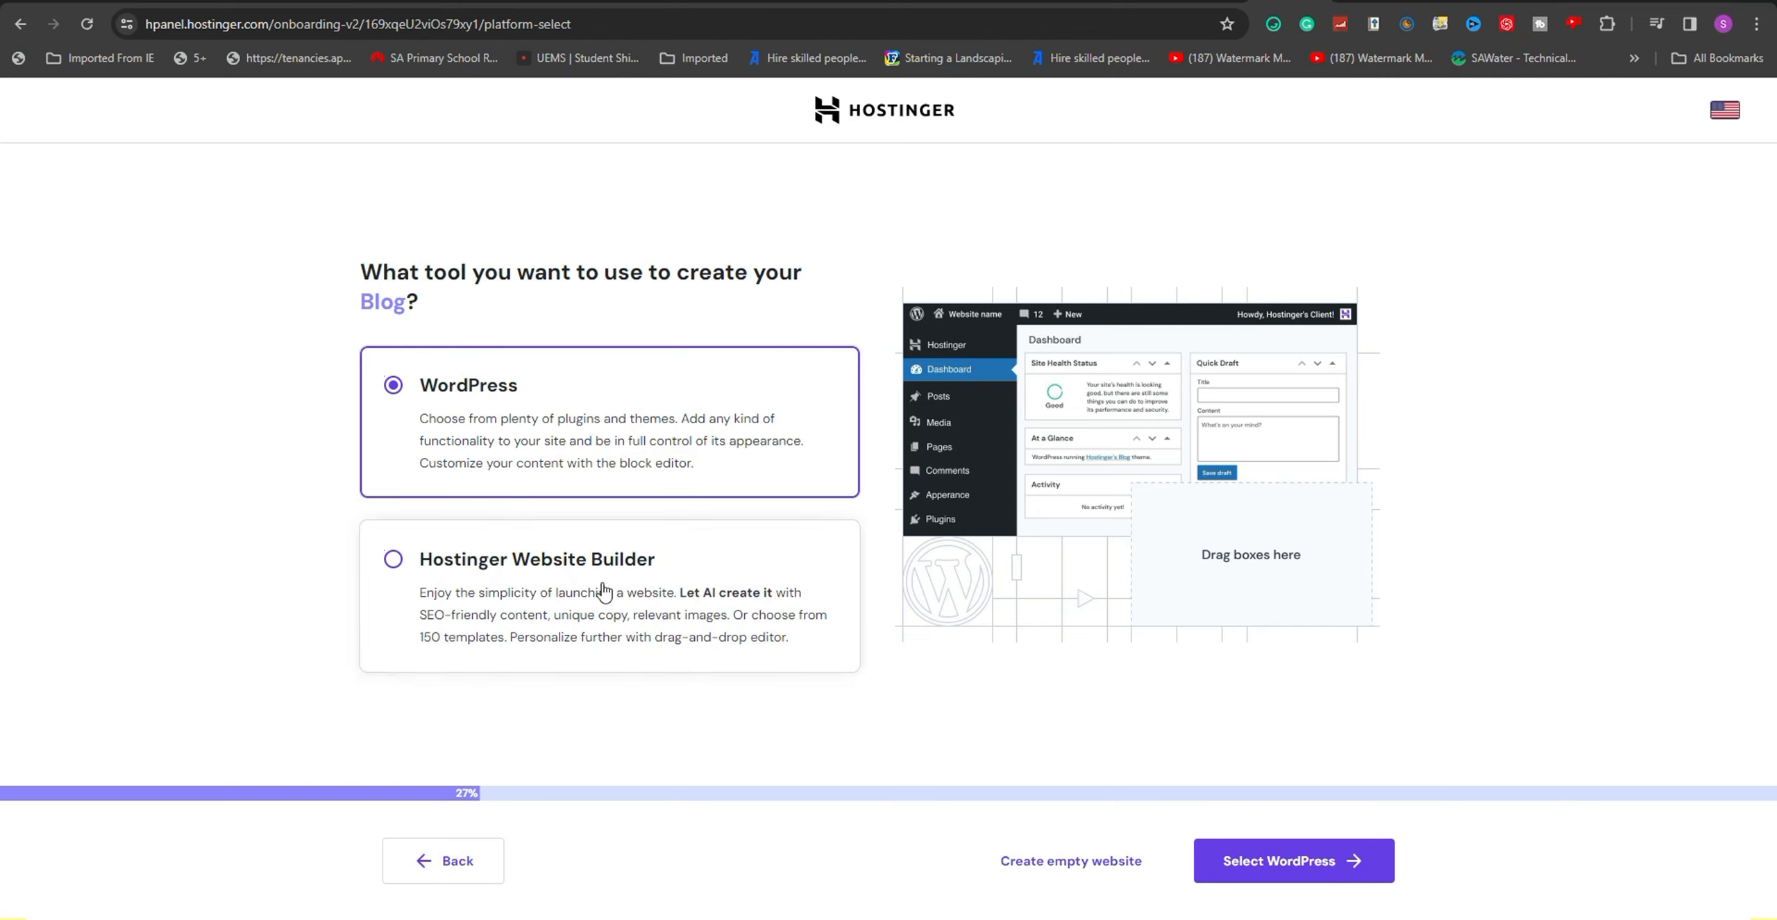
# Step: Select WordPress and begin entering a strong administrator password
pyautogui.click(1291, 860)
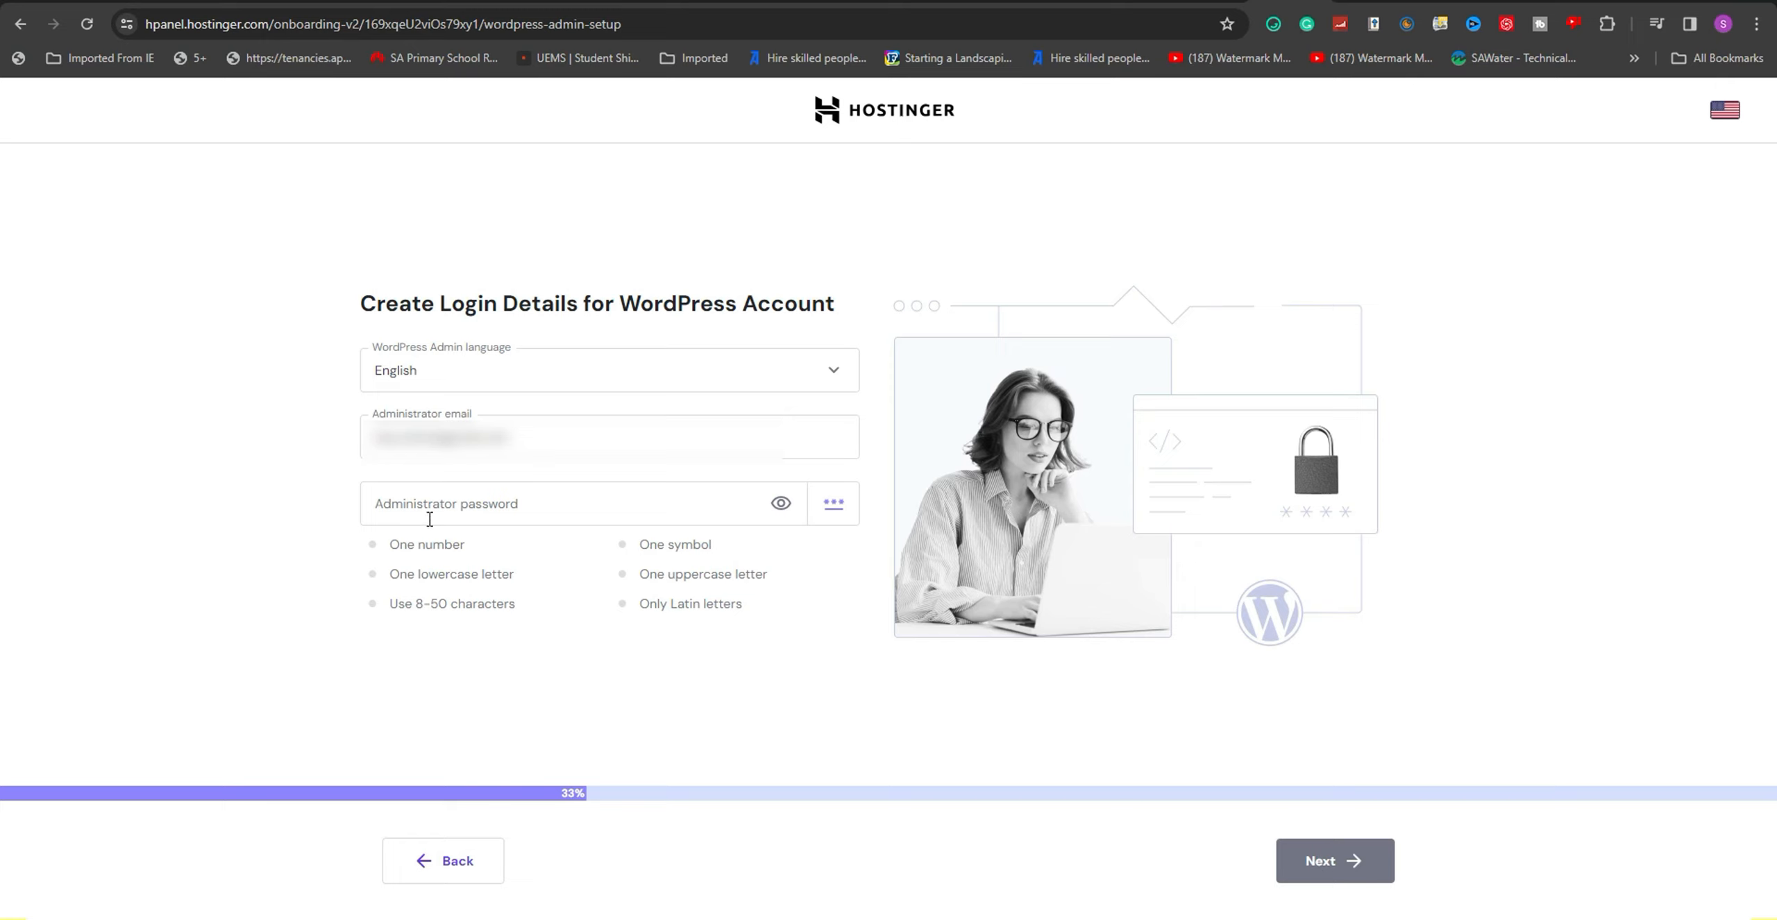
pyautogui.click(567, 503)
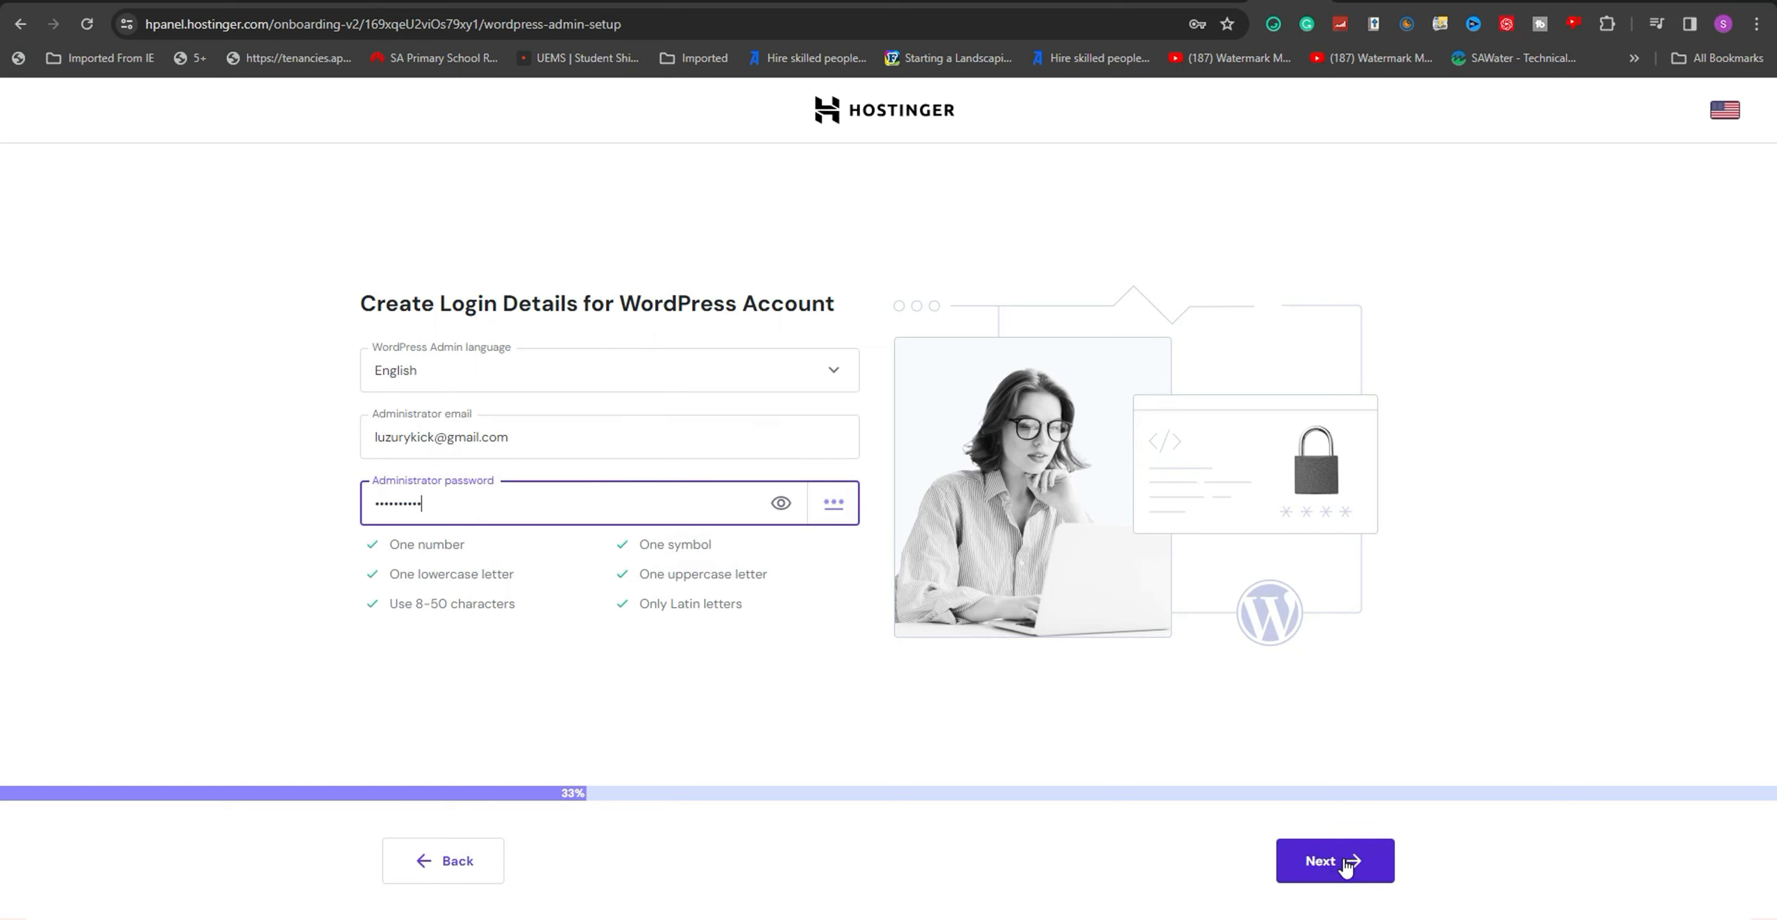
# Step: Submit the WordPress login details and keep Astra as the theme
pyautogui.click(1334, 861)
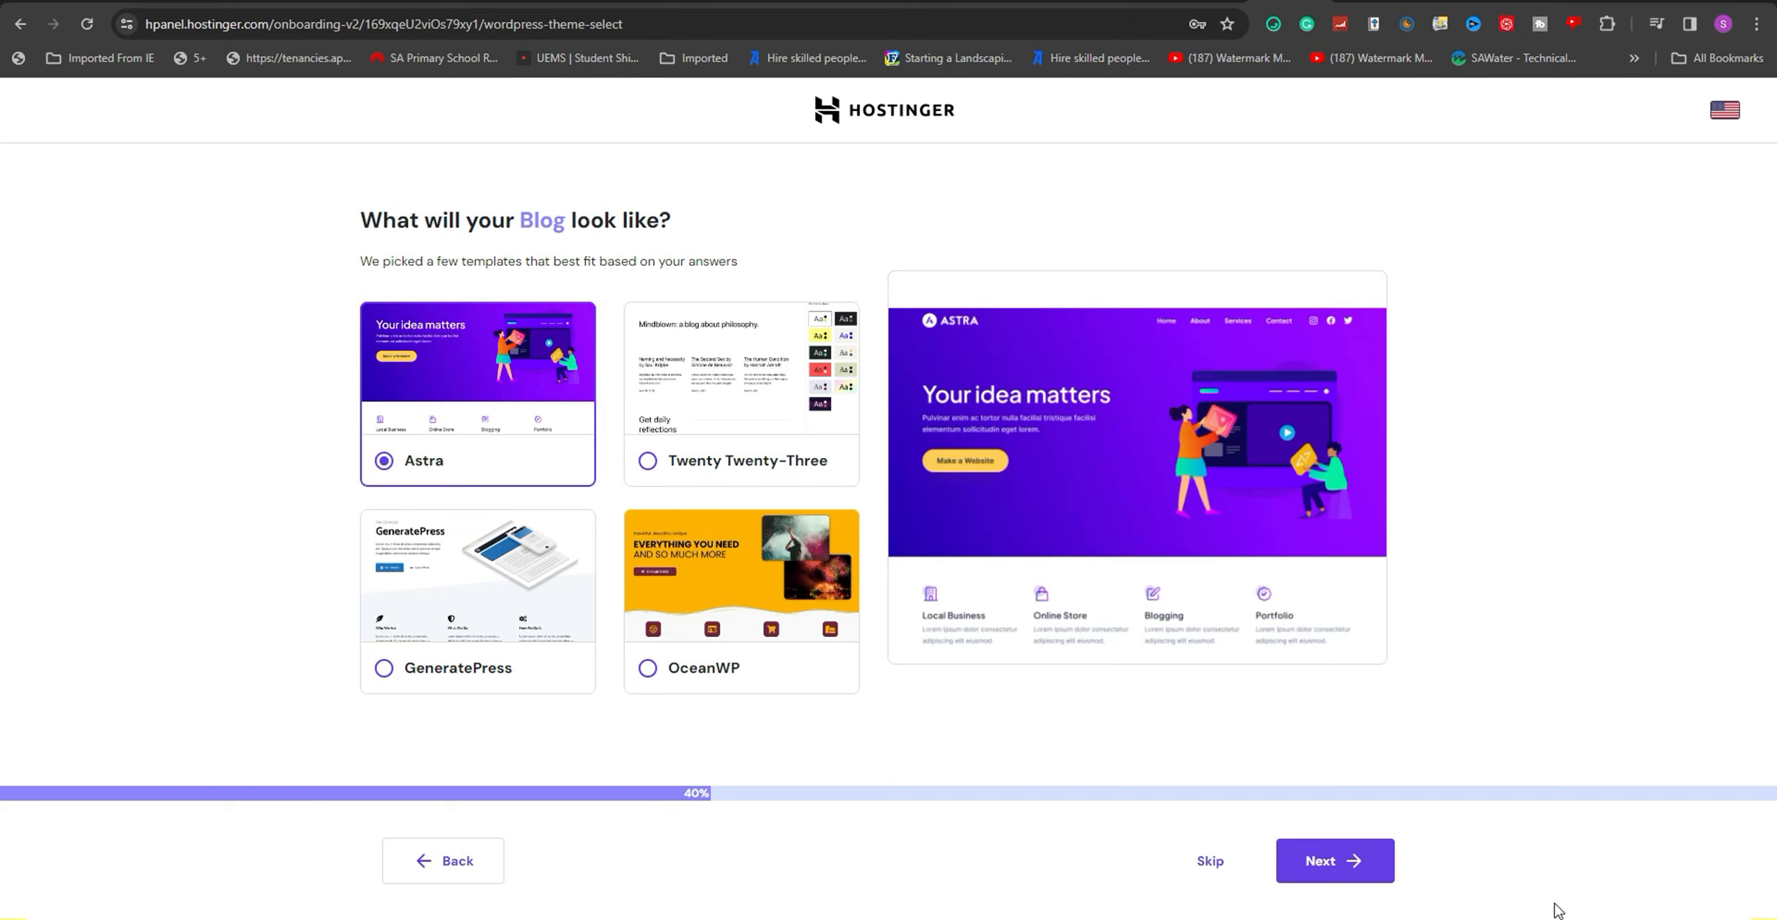
pyautogui.click(1333, 860)
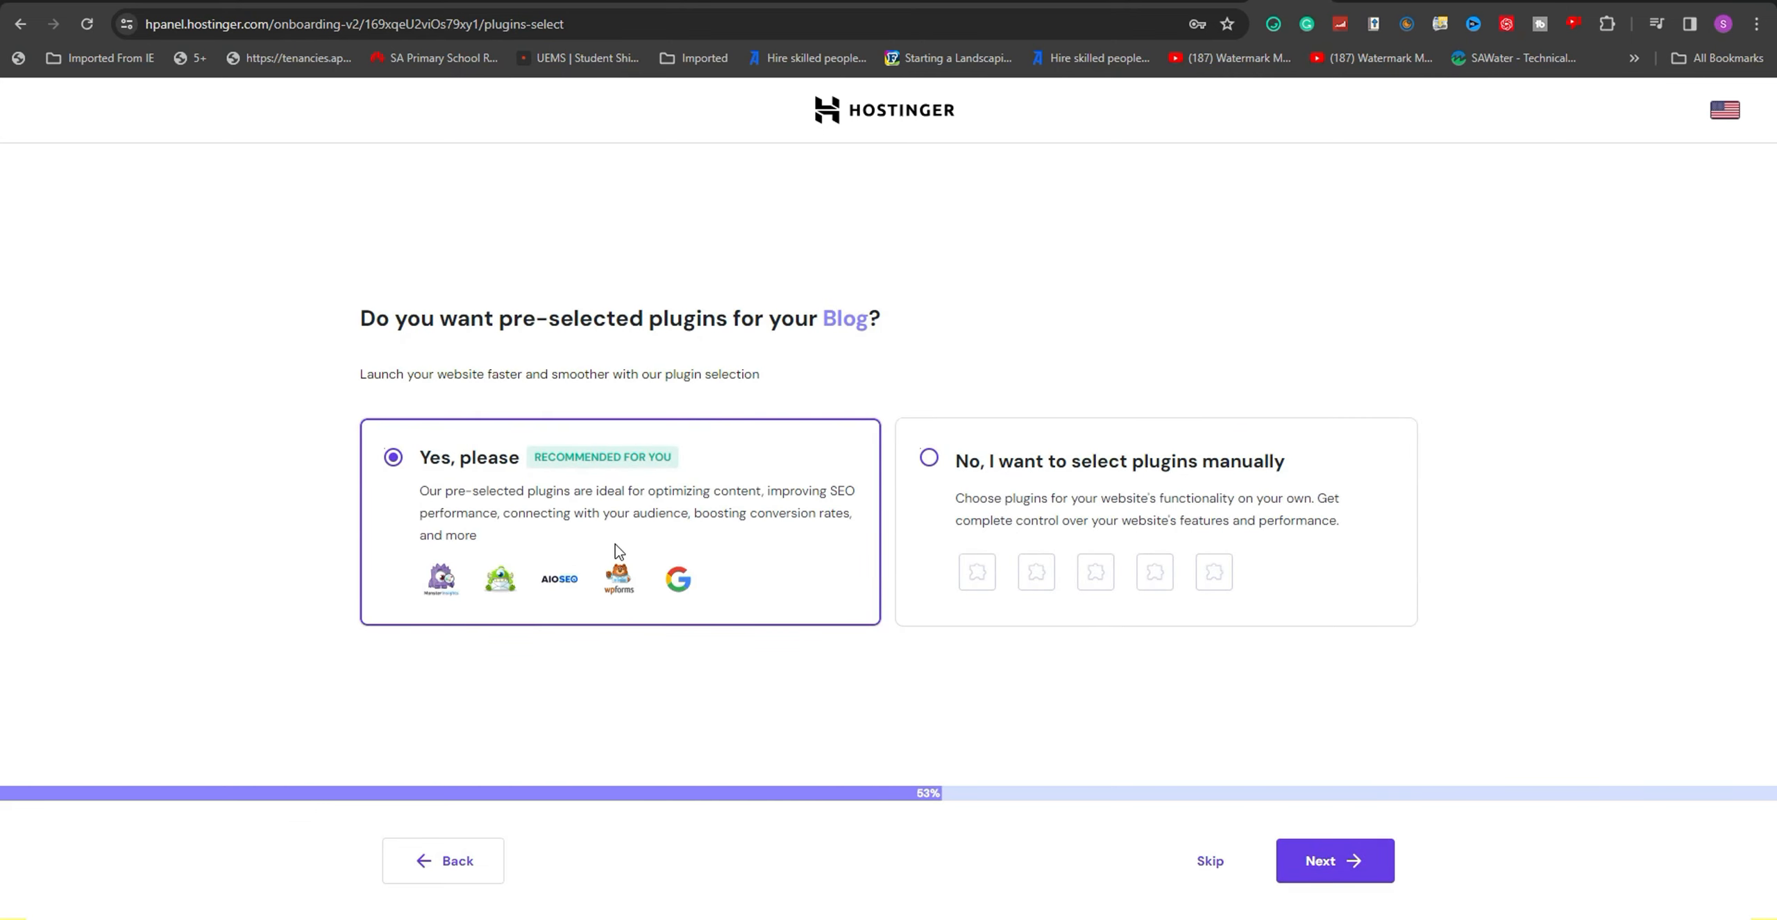
pyautogui.moveTo(740, 545)
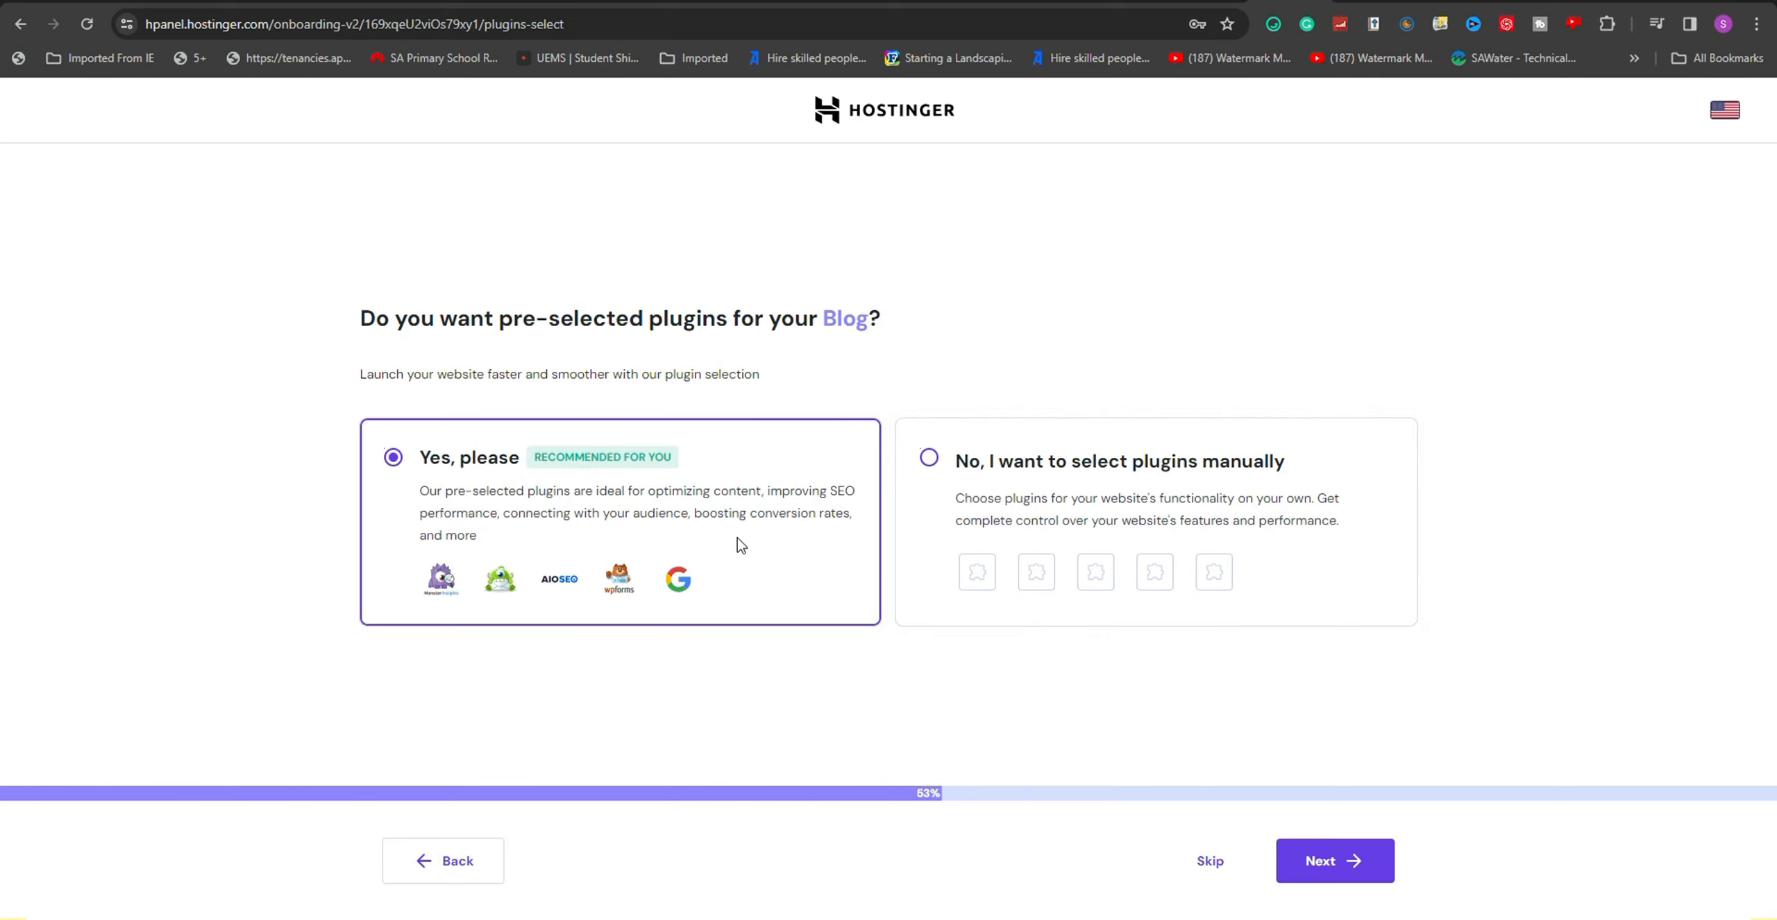
pyautogui.moveTo(709, 353)
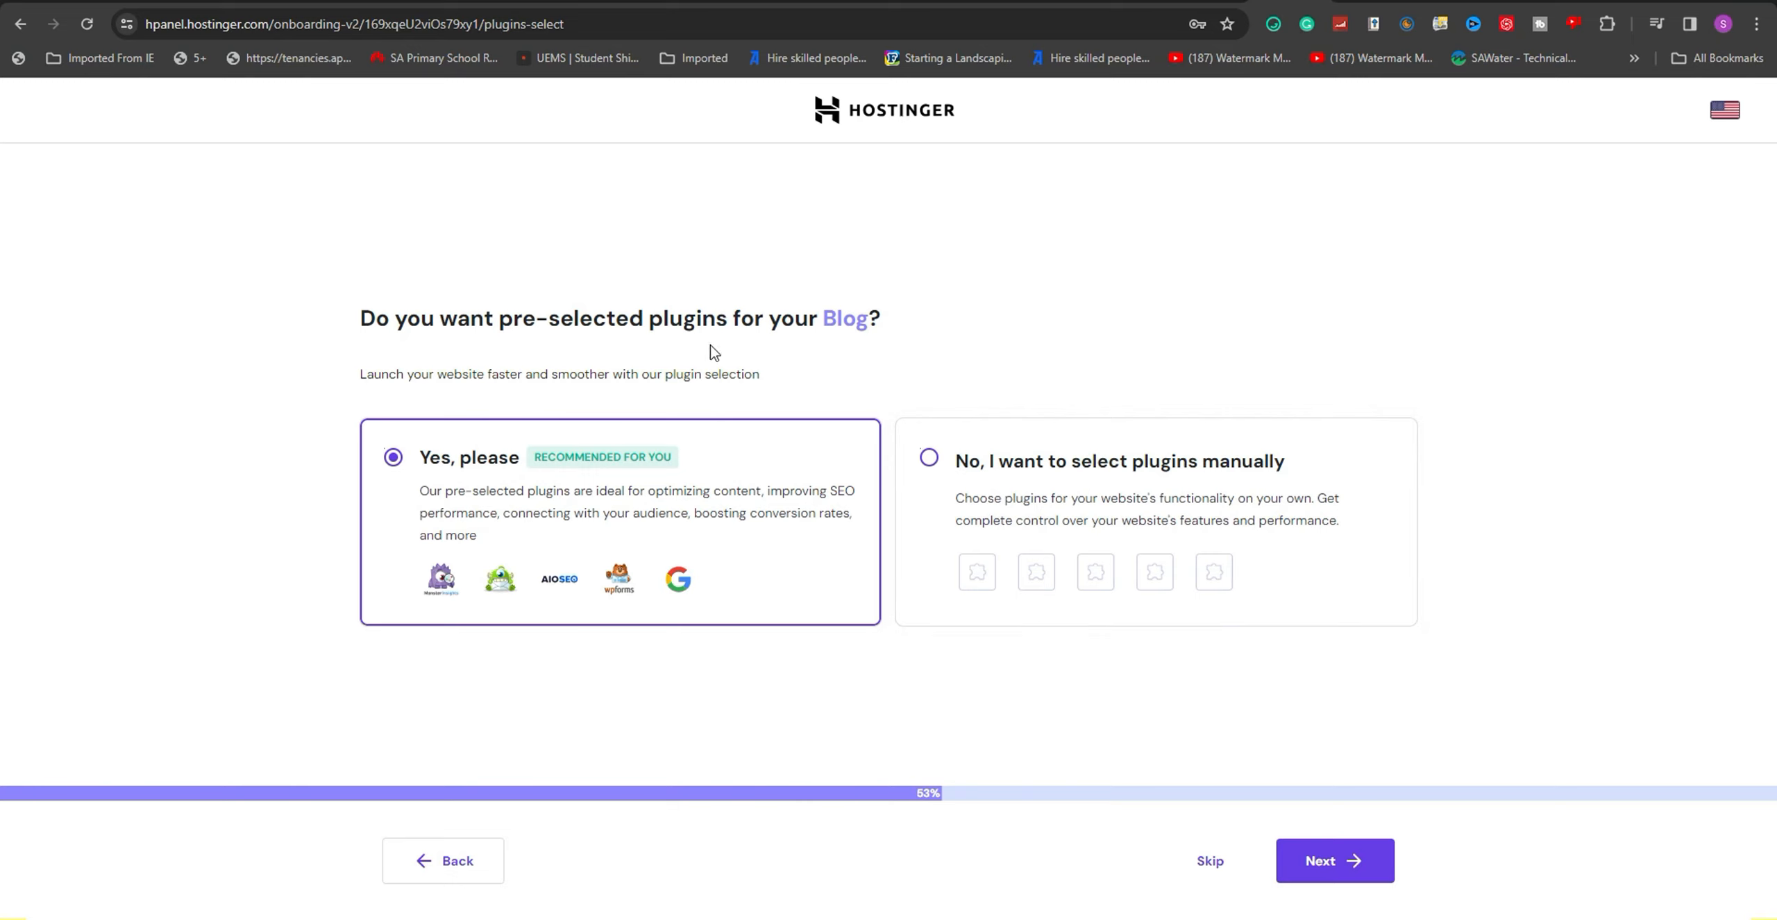
# Step: Accept the pre-selected plugins and name the website digitalsolutionsguide.com
pyautogui.click(1334, 860)
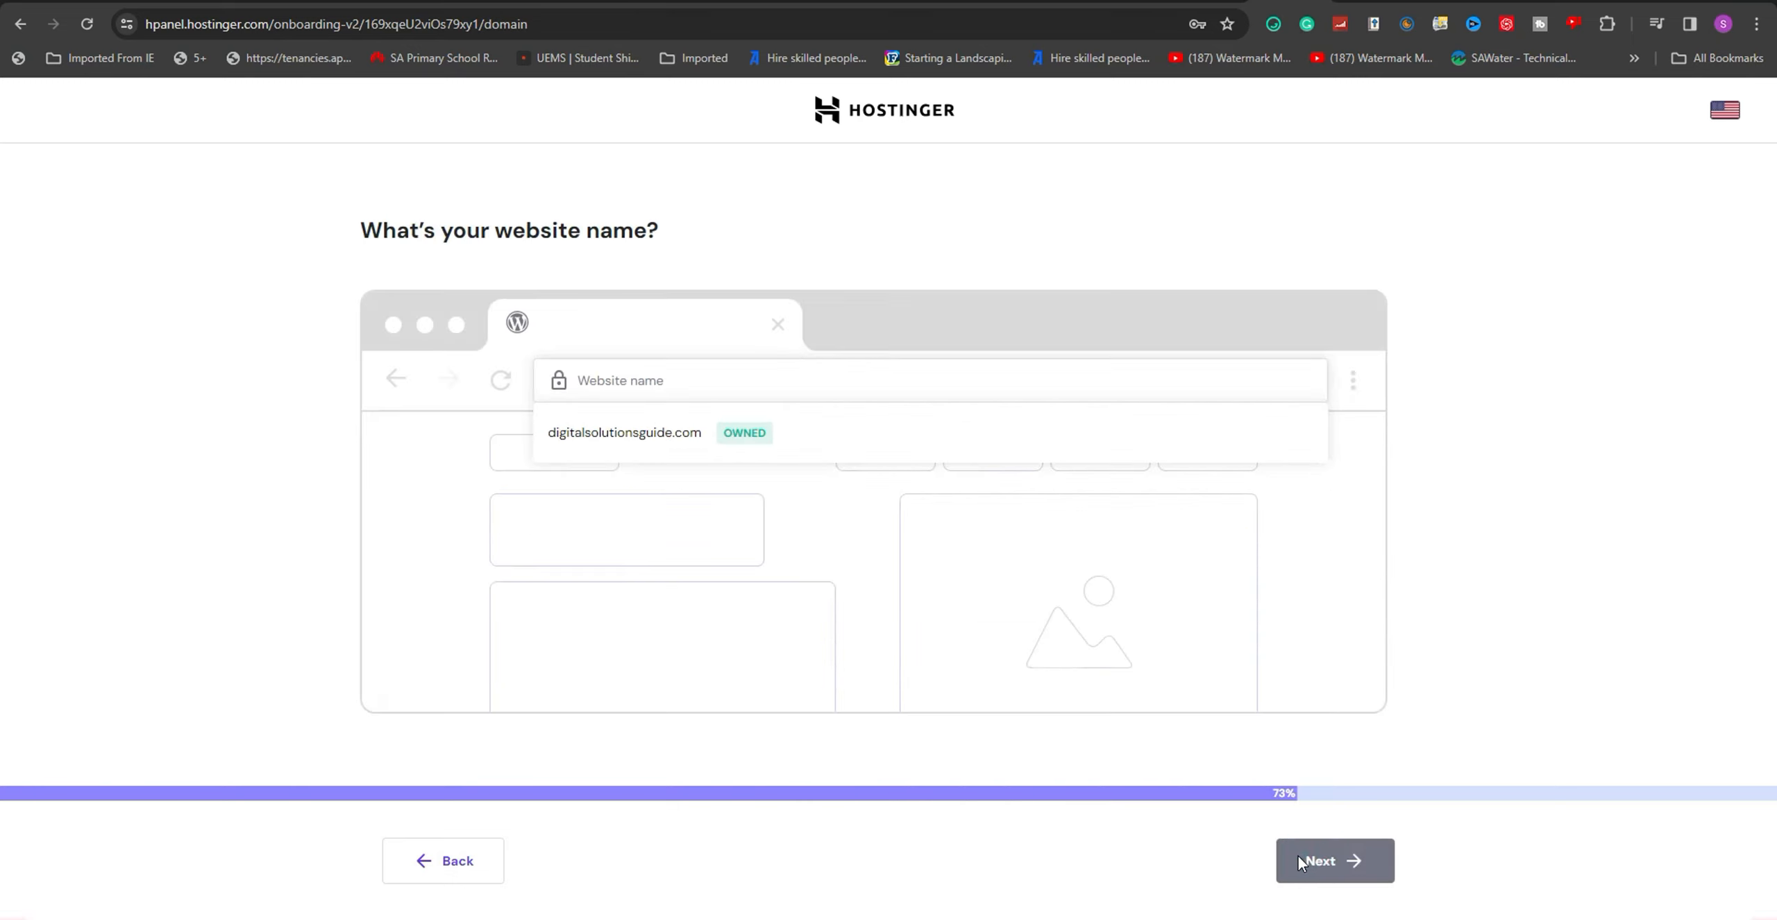
pyautogui.moveTo(827, 624)
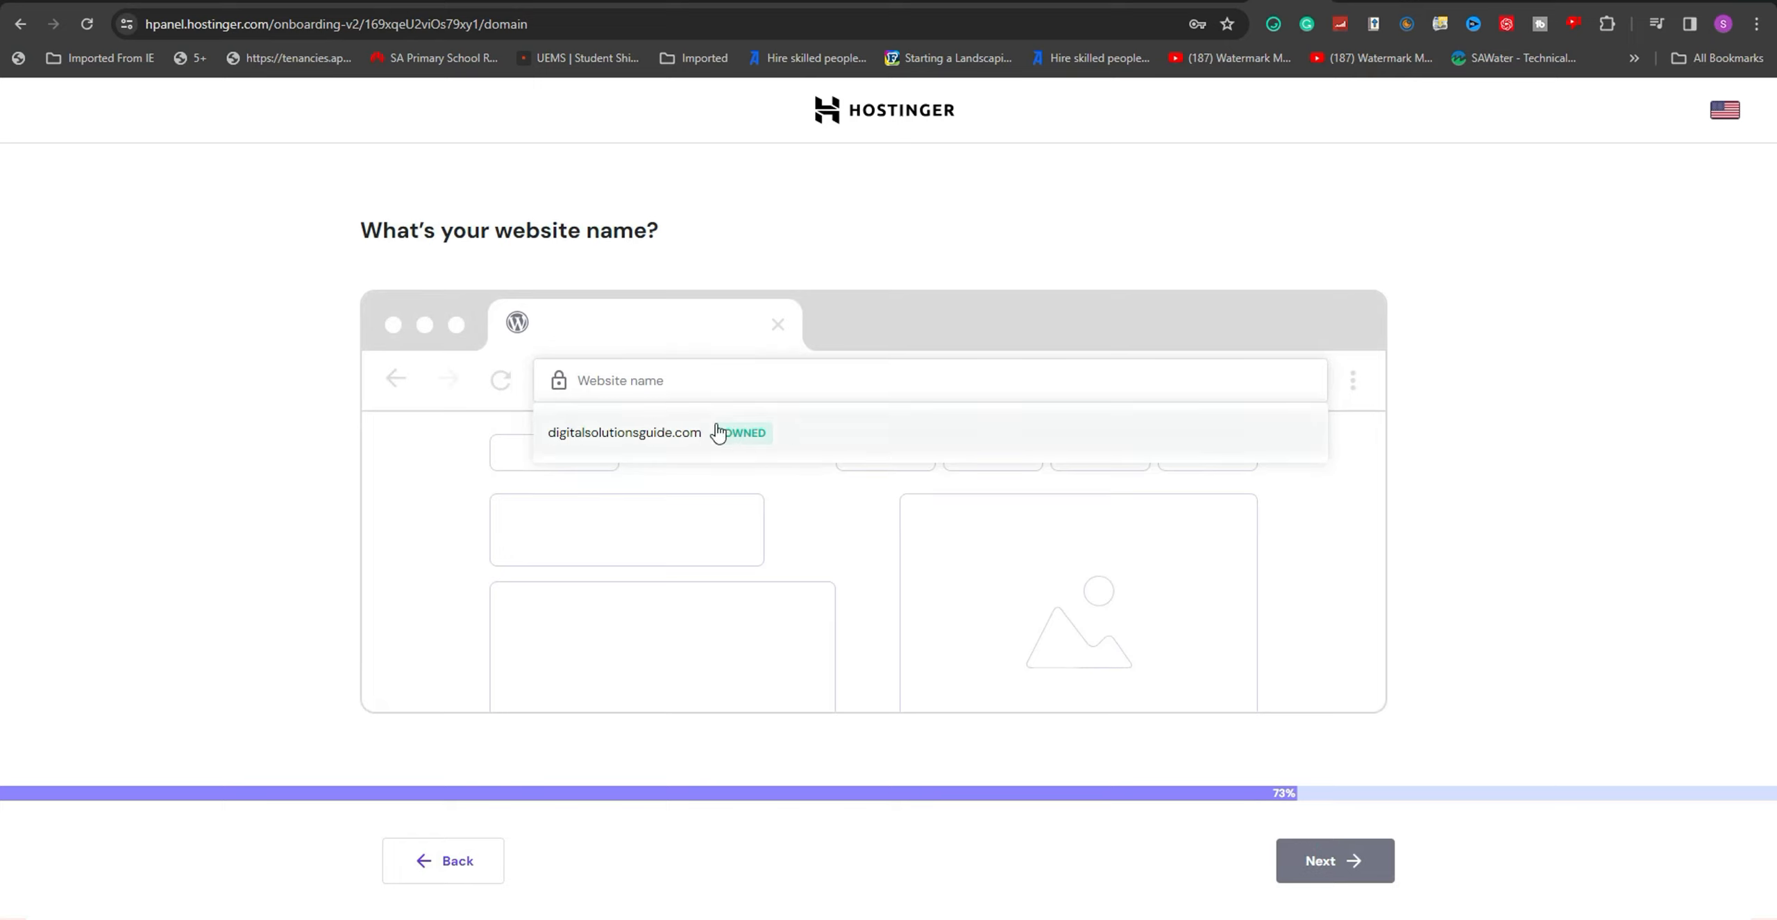
pyautogui.click(623, 432)
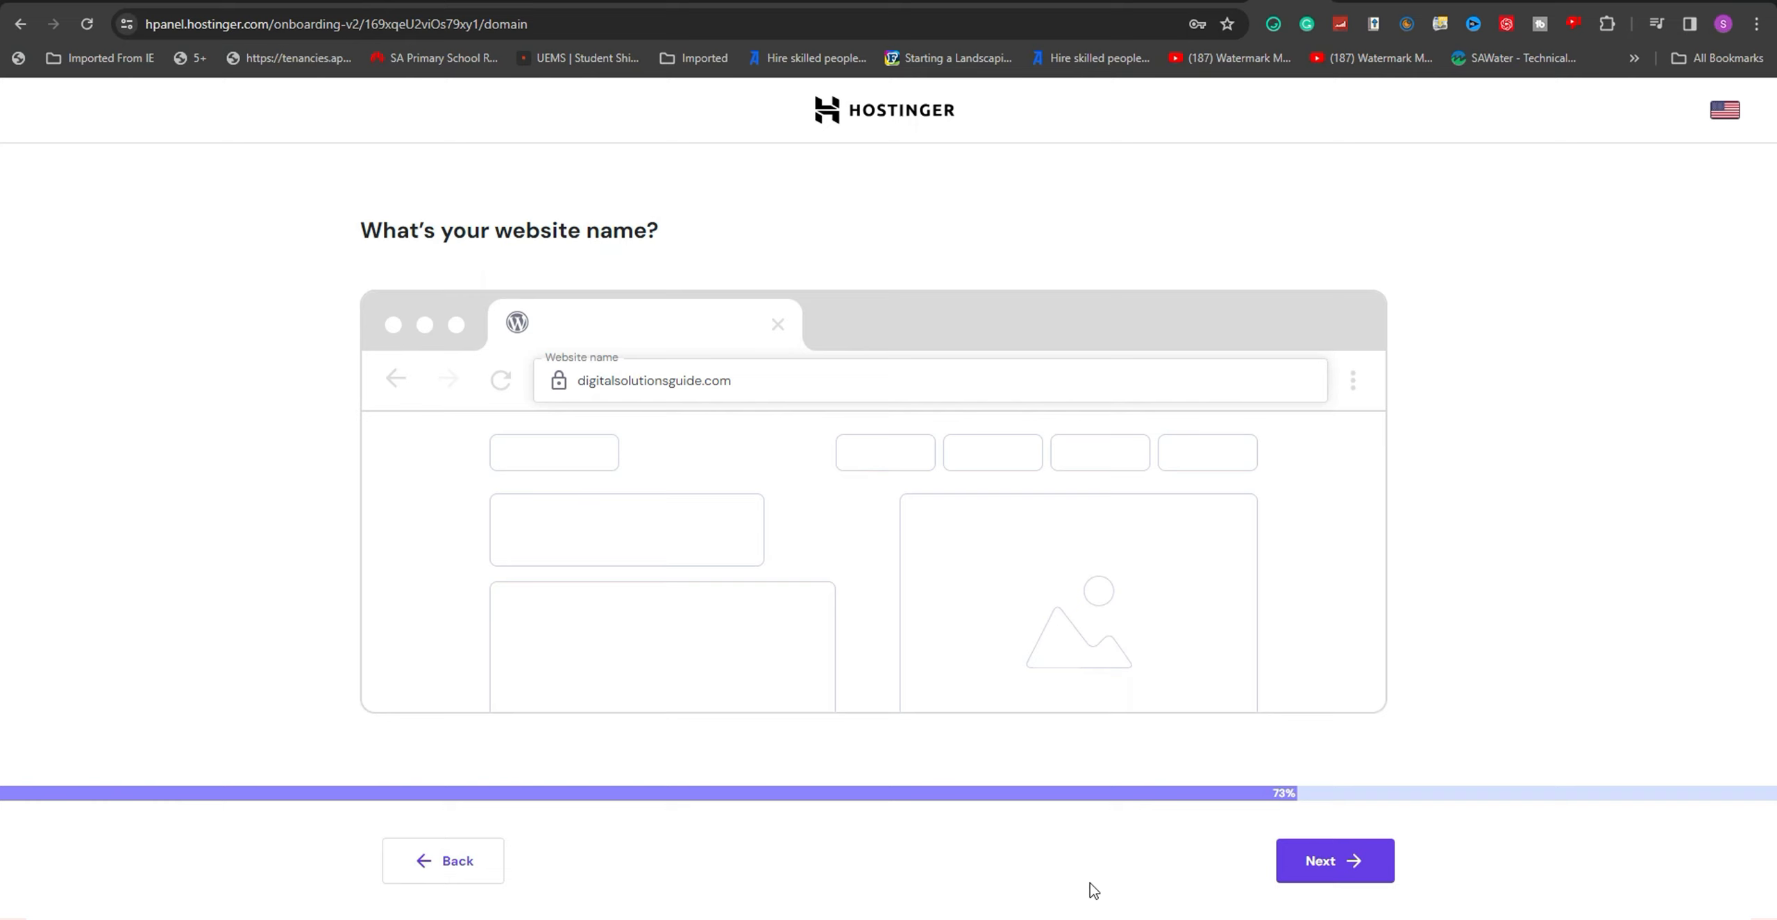
pyautogui.moveTo(1334, 860)
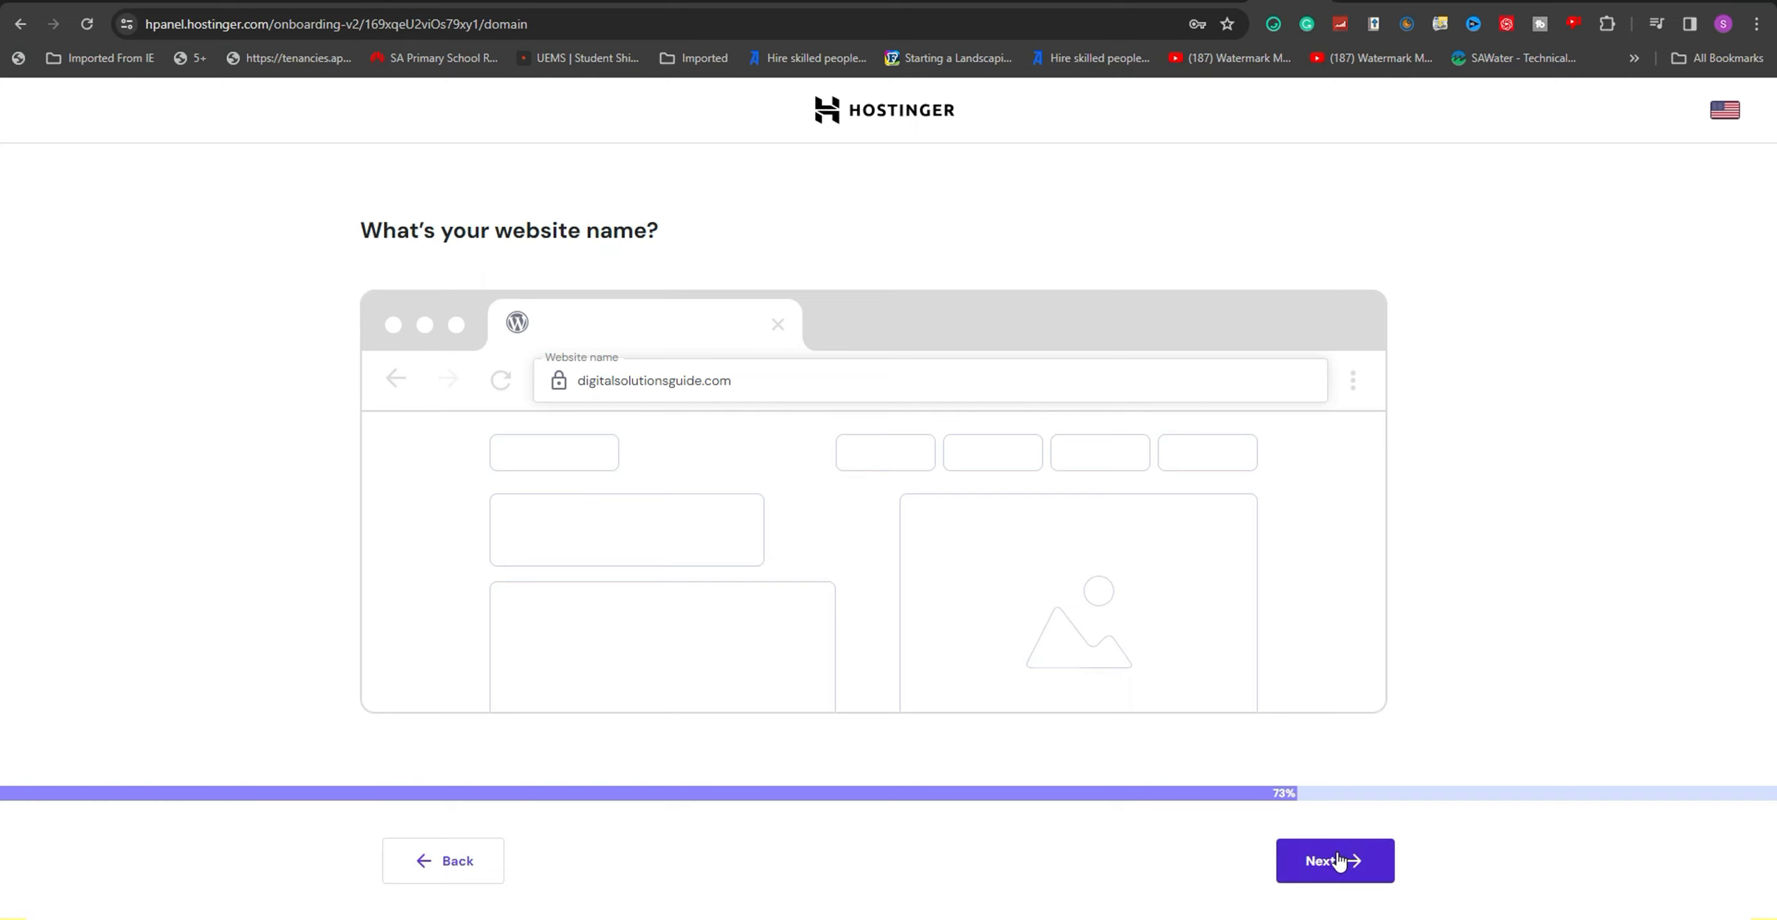
# Step: Confirm the name, choose a United States, Arizona data center, finish, and open Admin Panel
pyautogui.click(1334, 860)
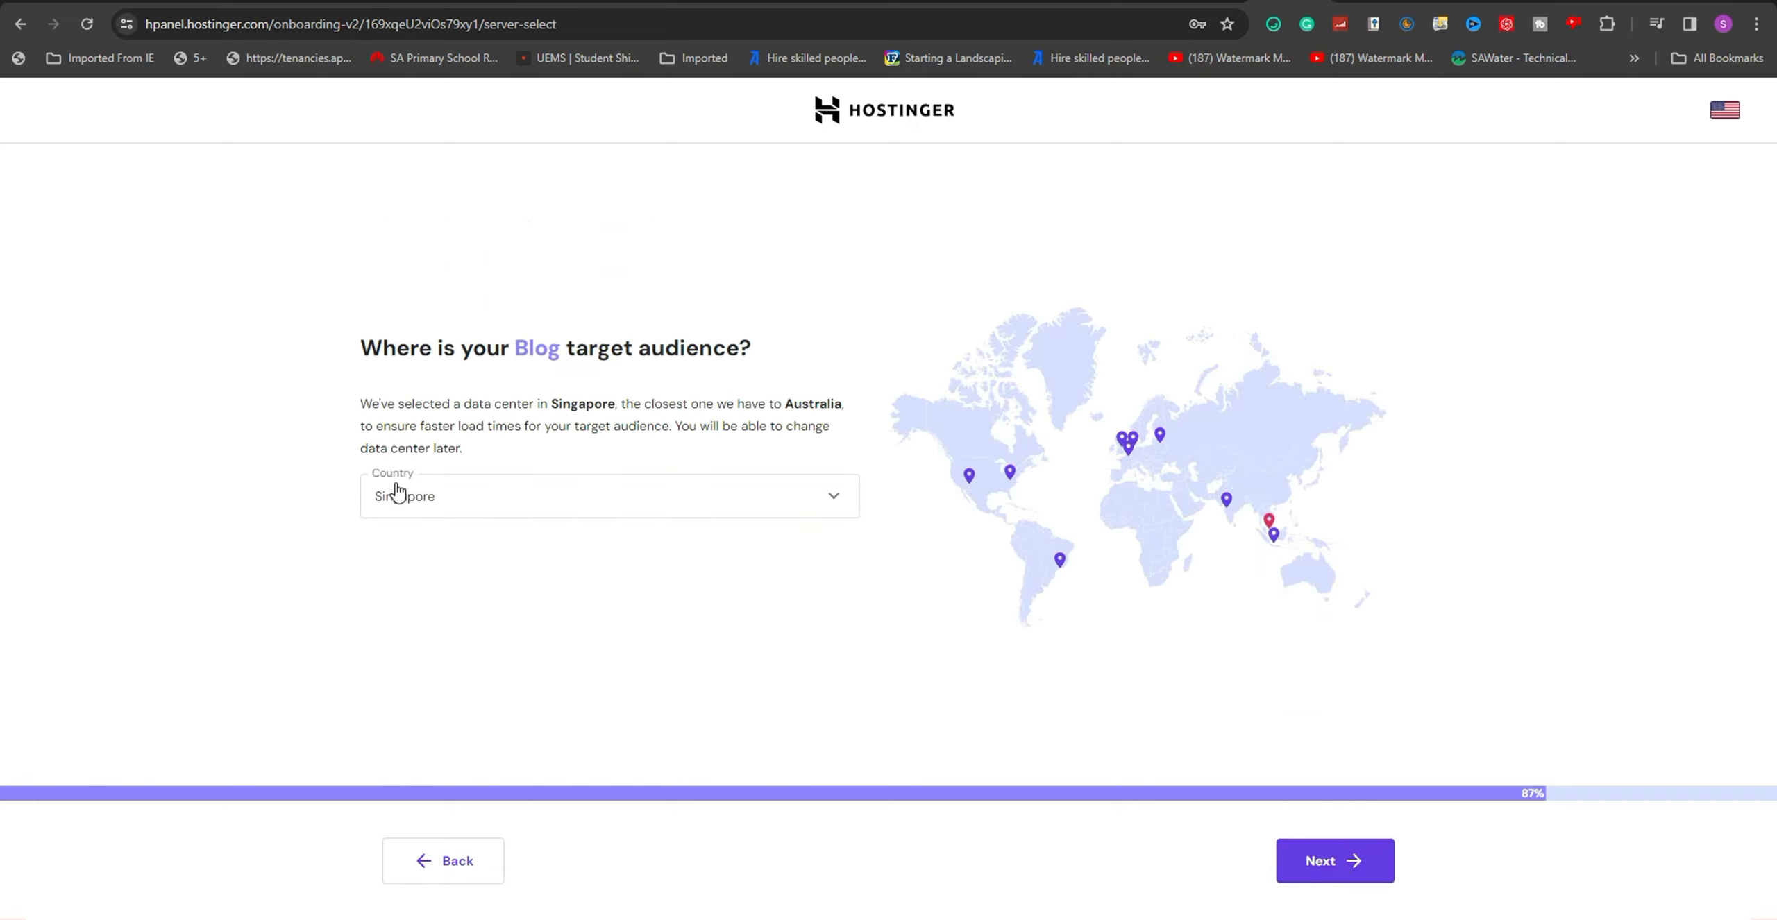
pyautogui.moveTo(527, 816)
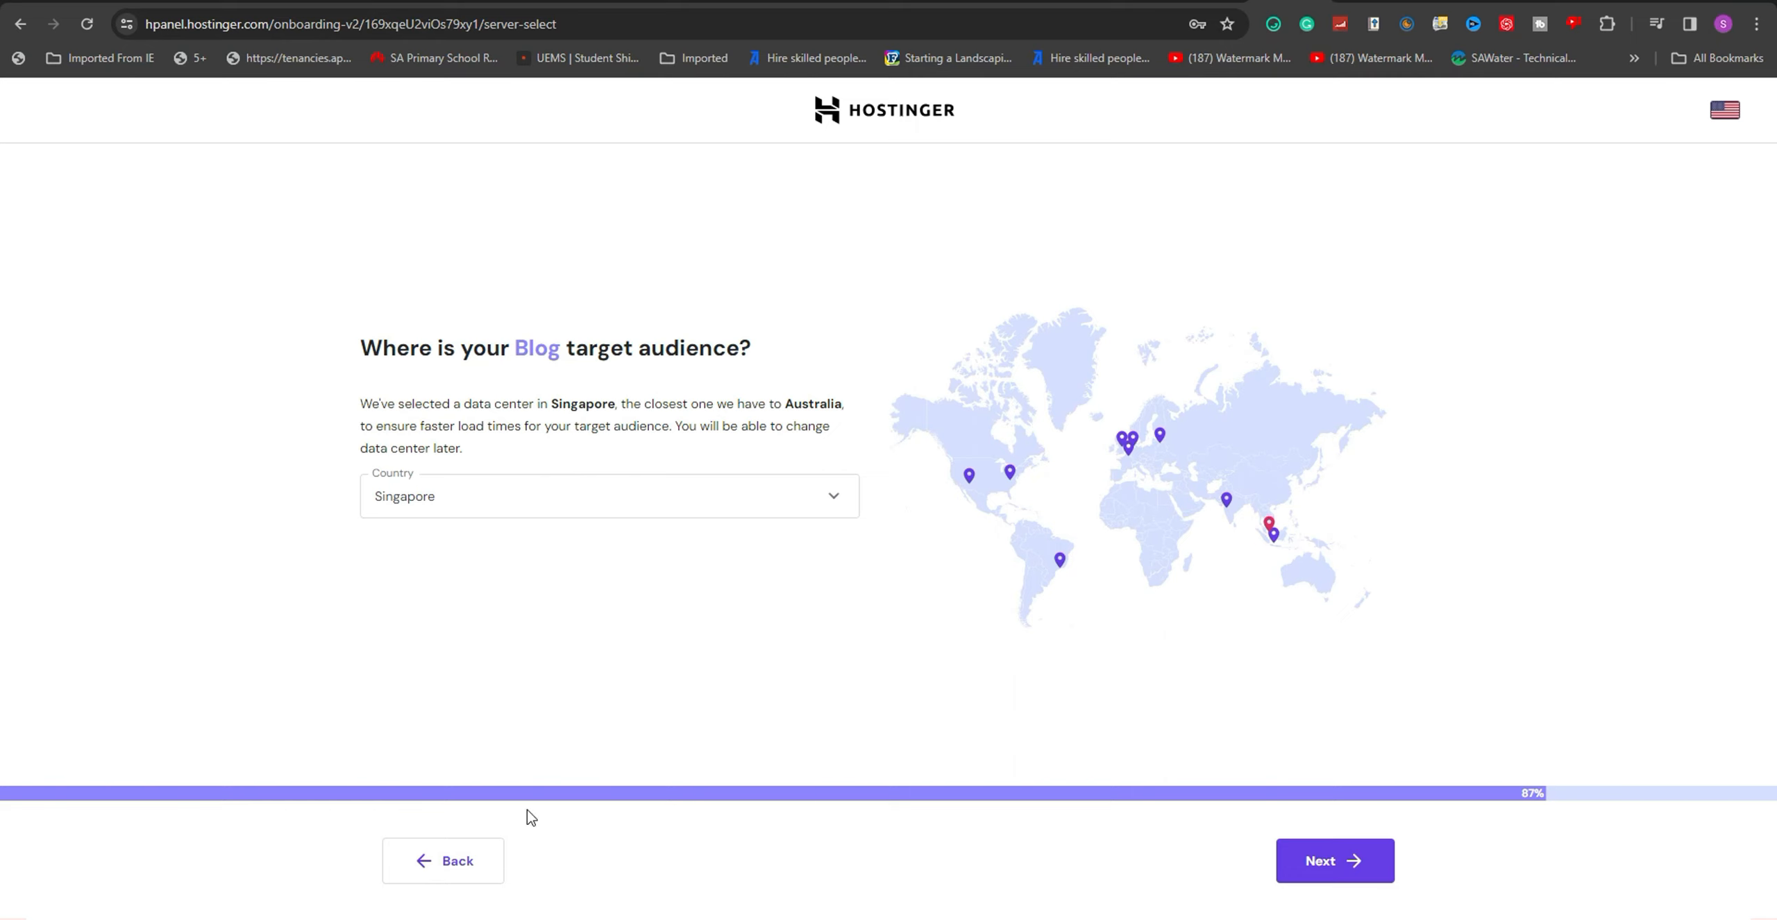
pyautogui.moveTo(527, 623)
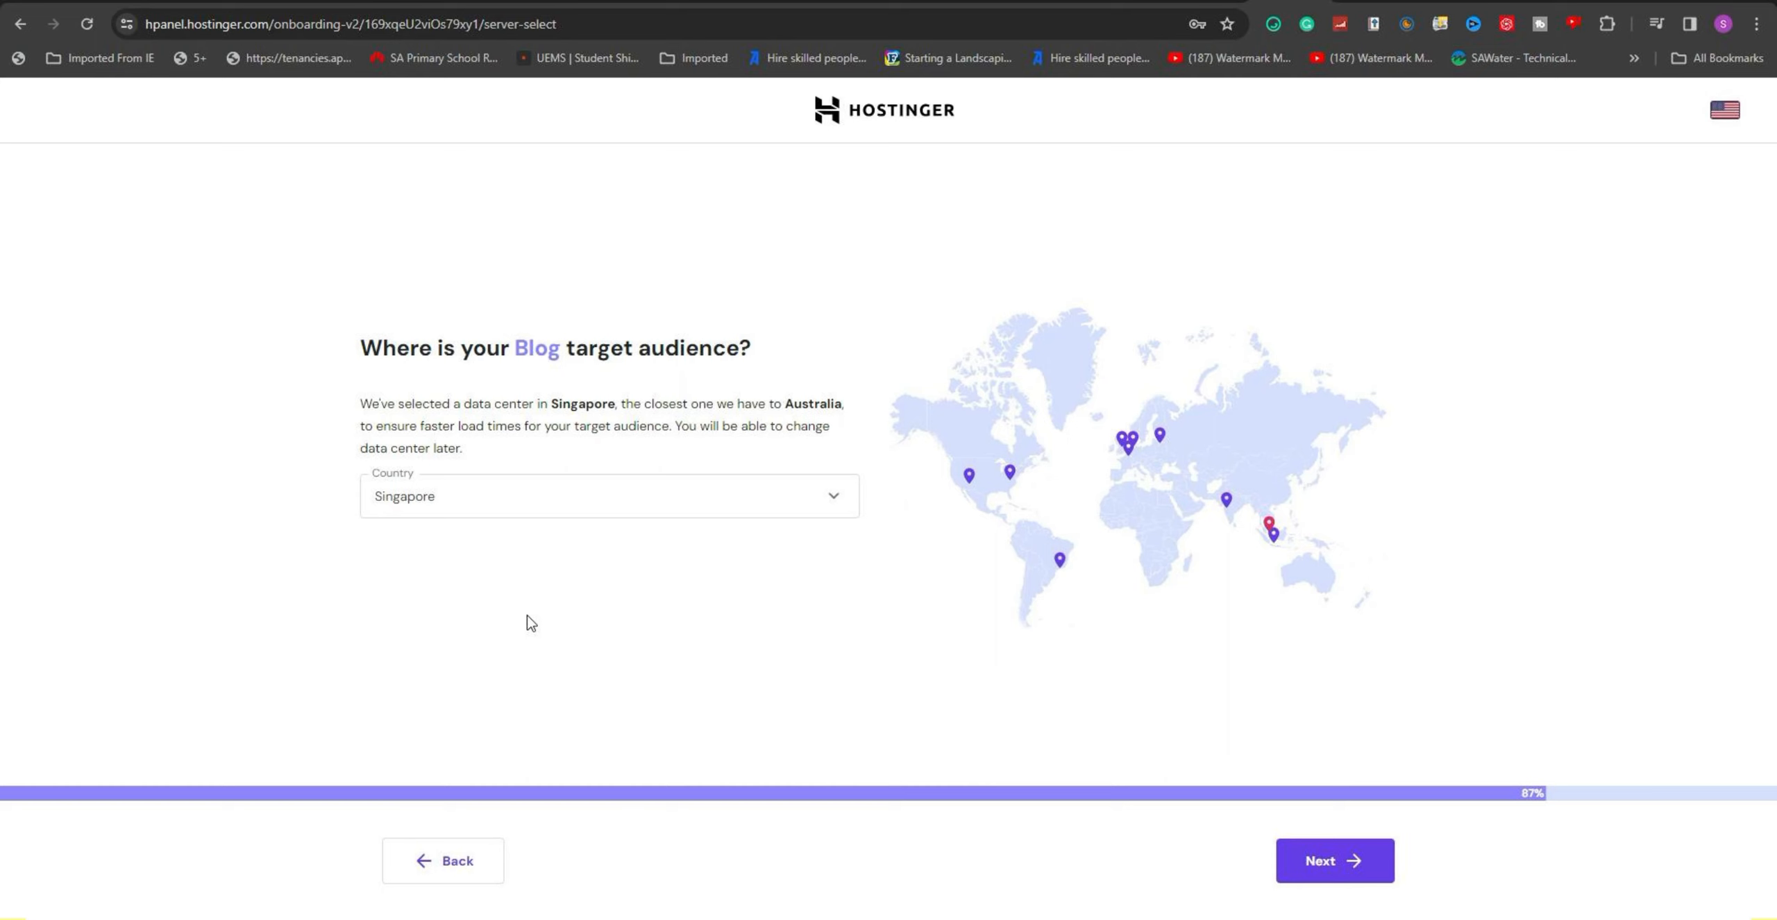
pyautogui.moveTo(791, 344)
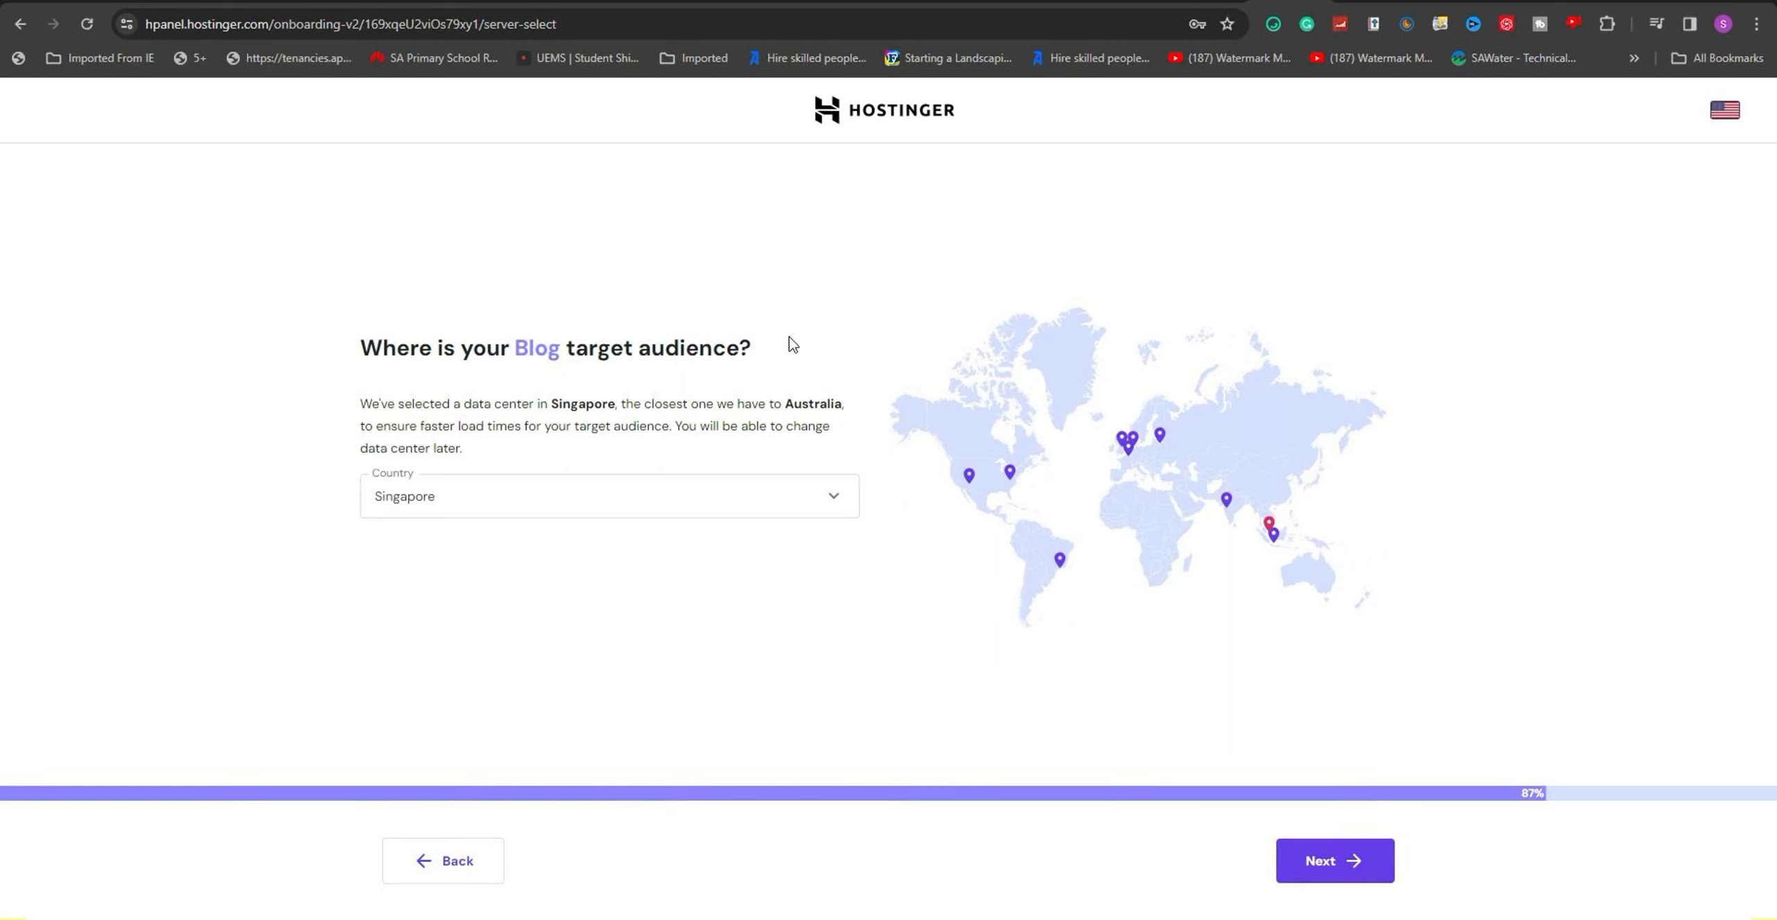
pyautogui.moveTo(651, 635)
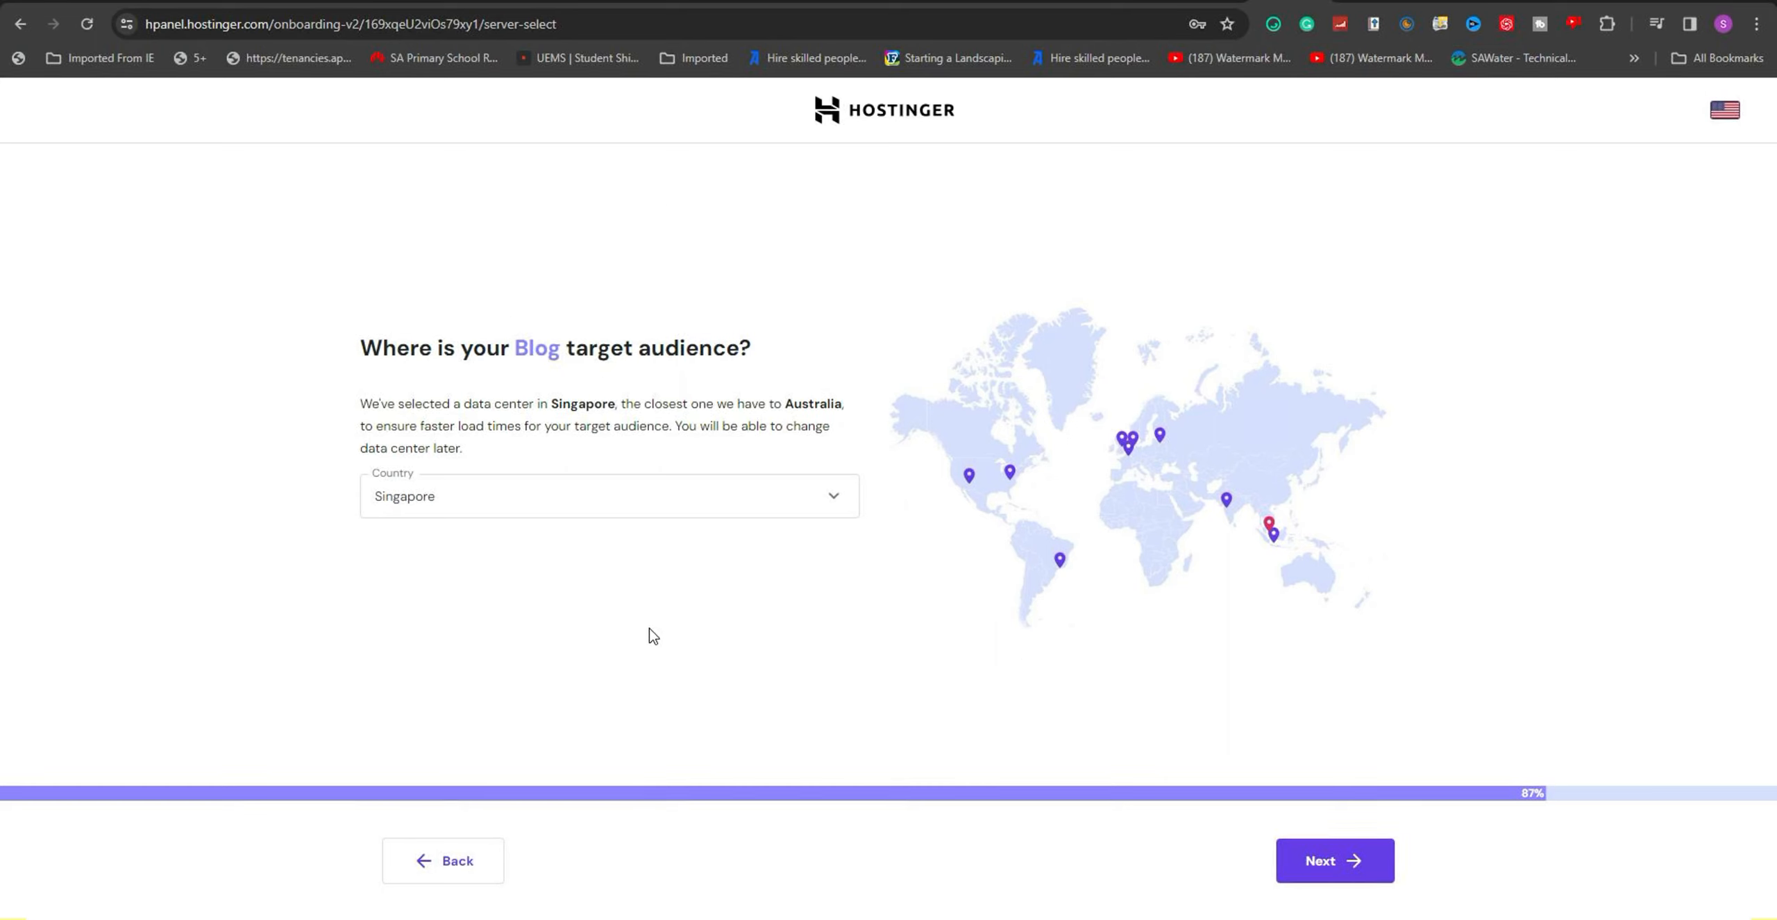
pyautogui.click(609, 495)
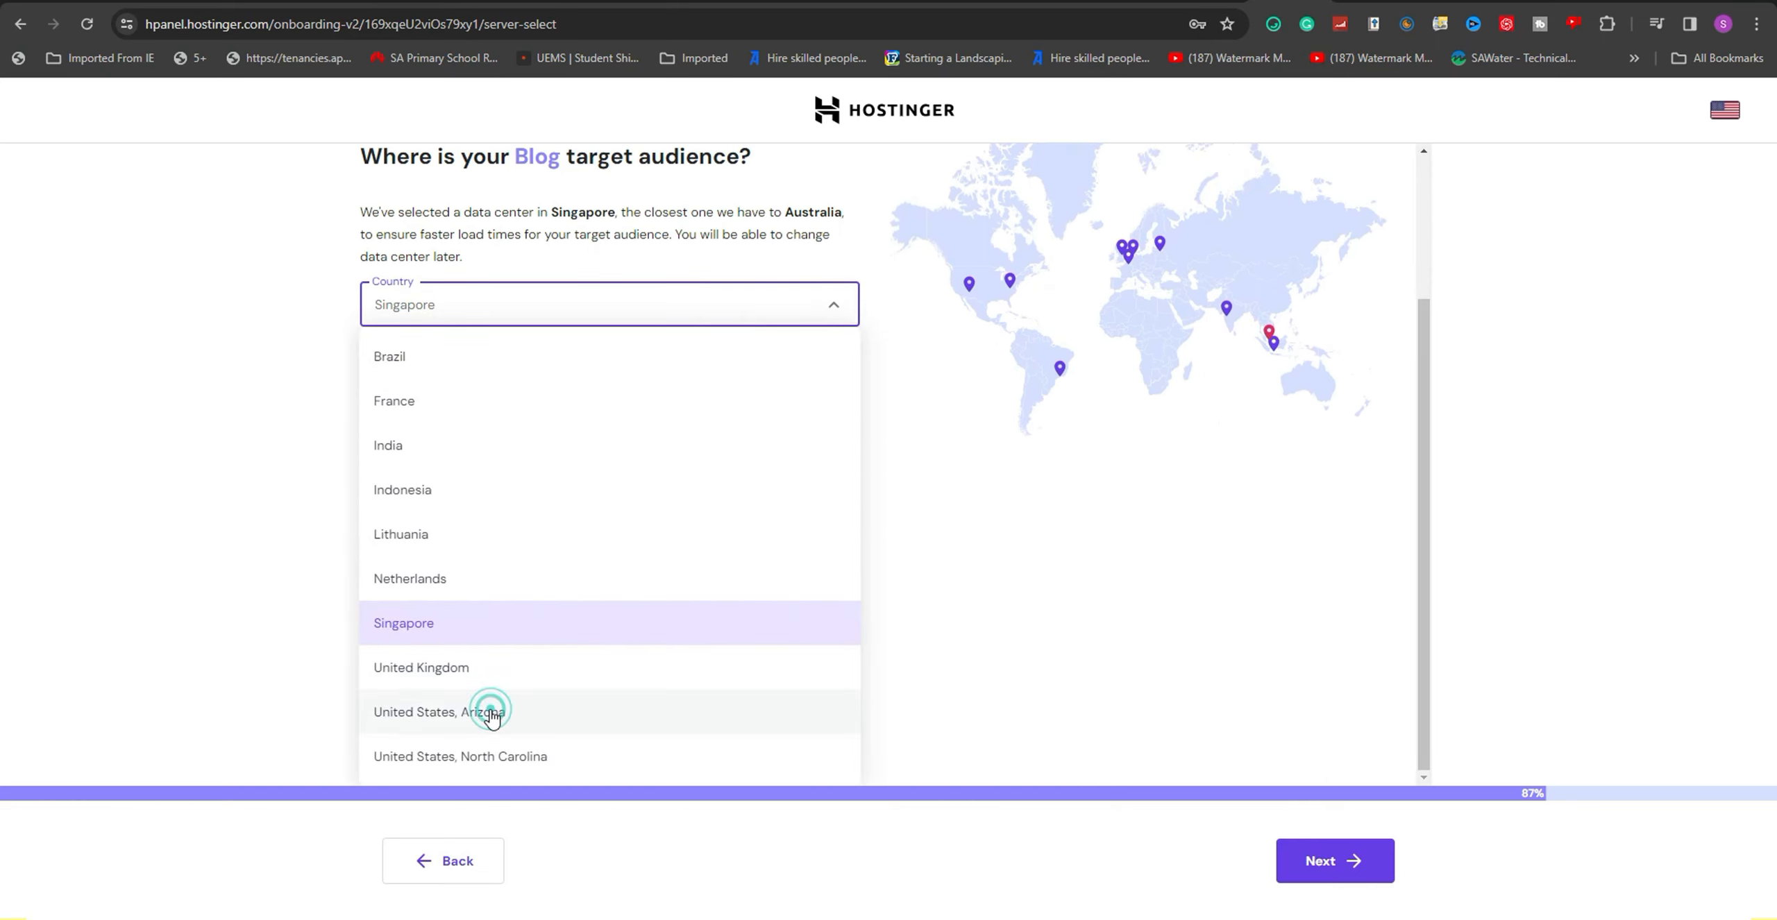
pyautogui.click(439, 712)
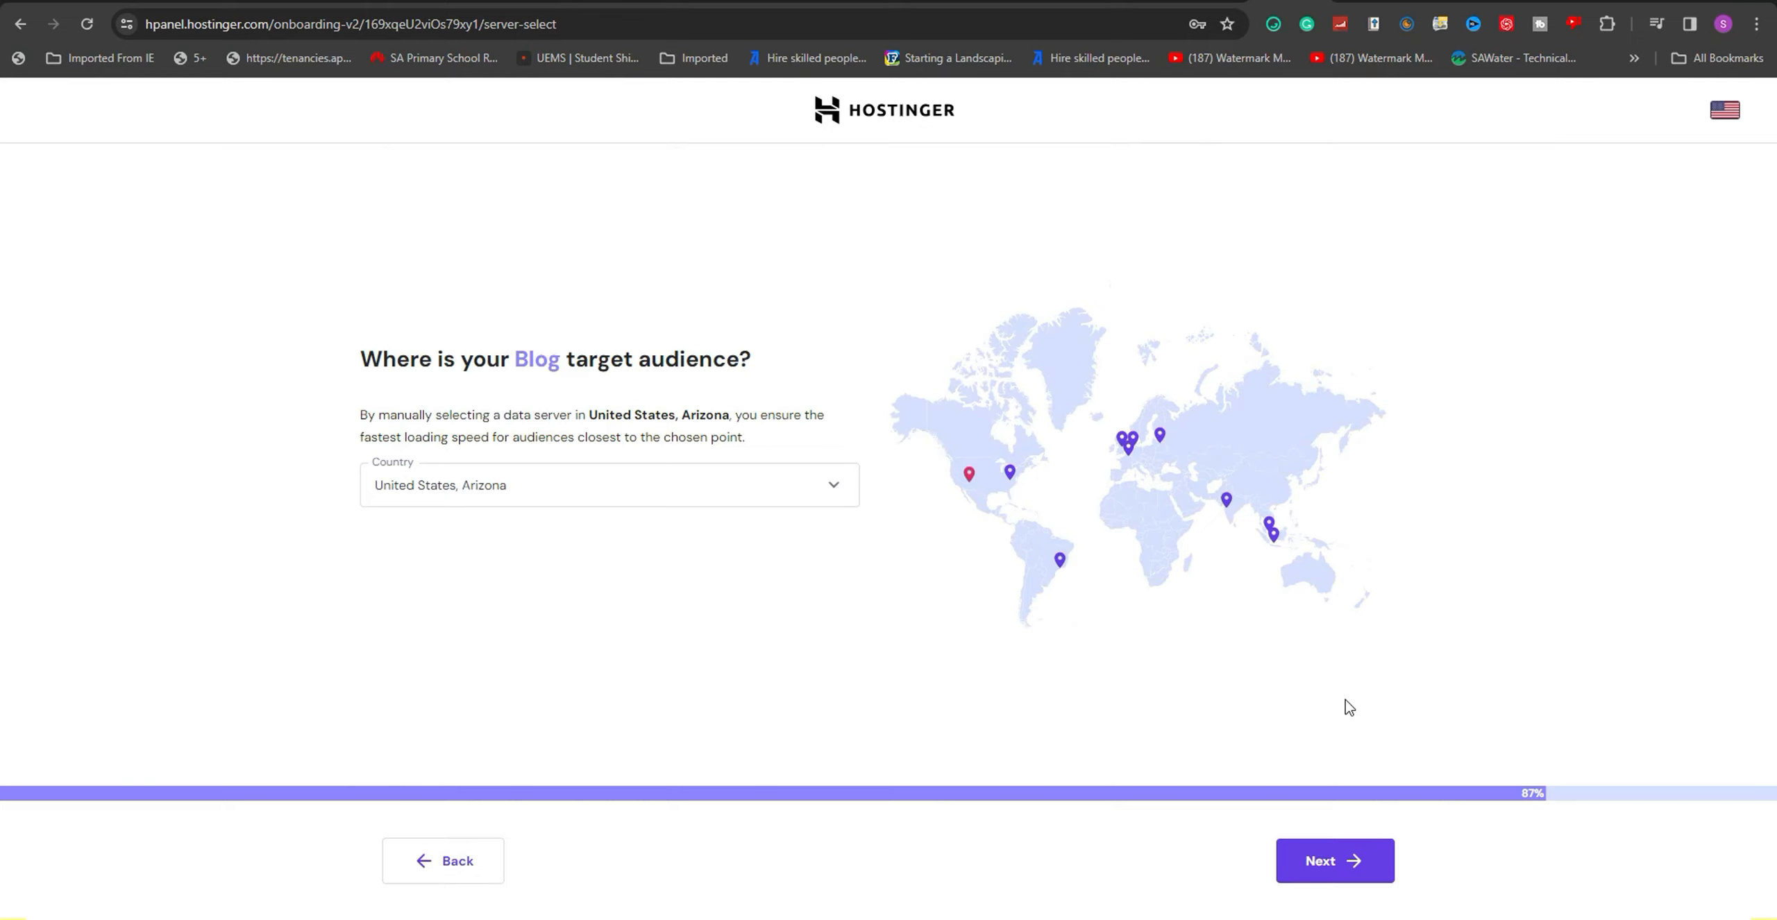
pyautogui.moveTo(1334, 860)
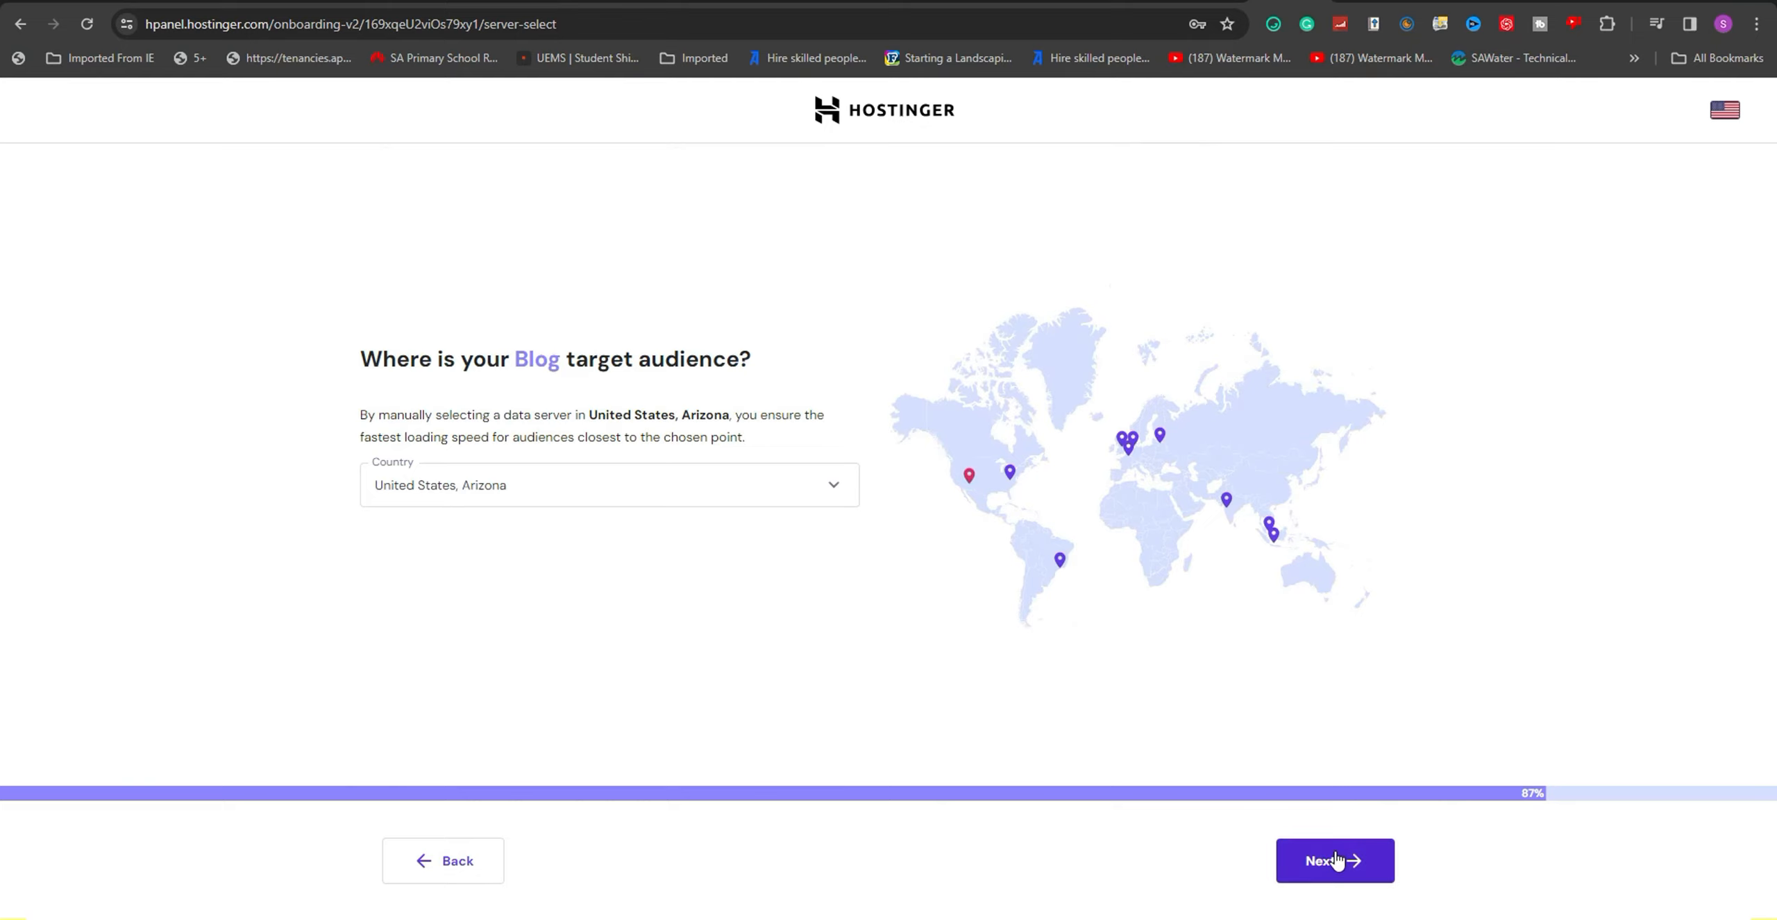
pyautogui.click(1334, 860)
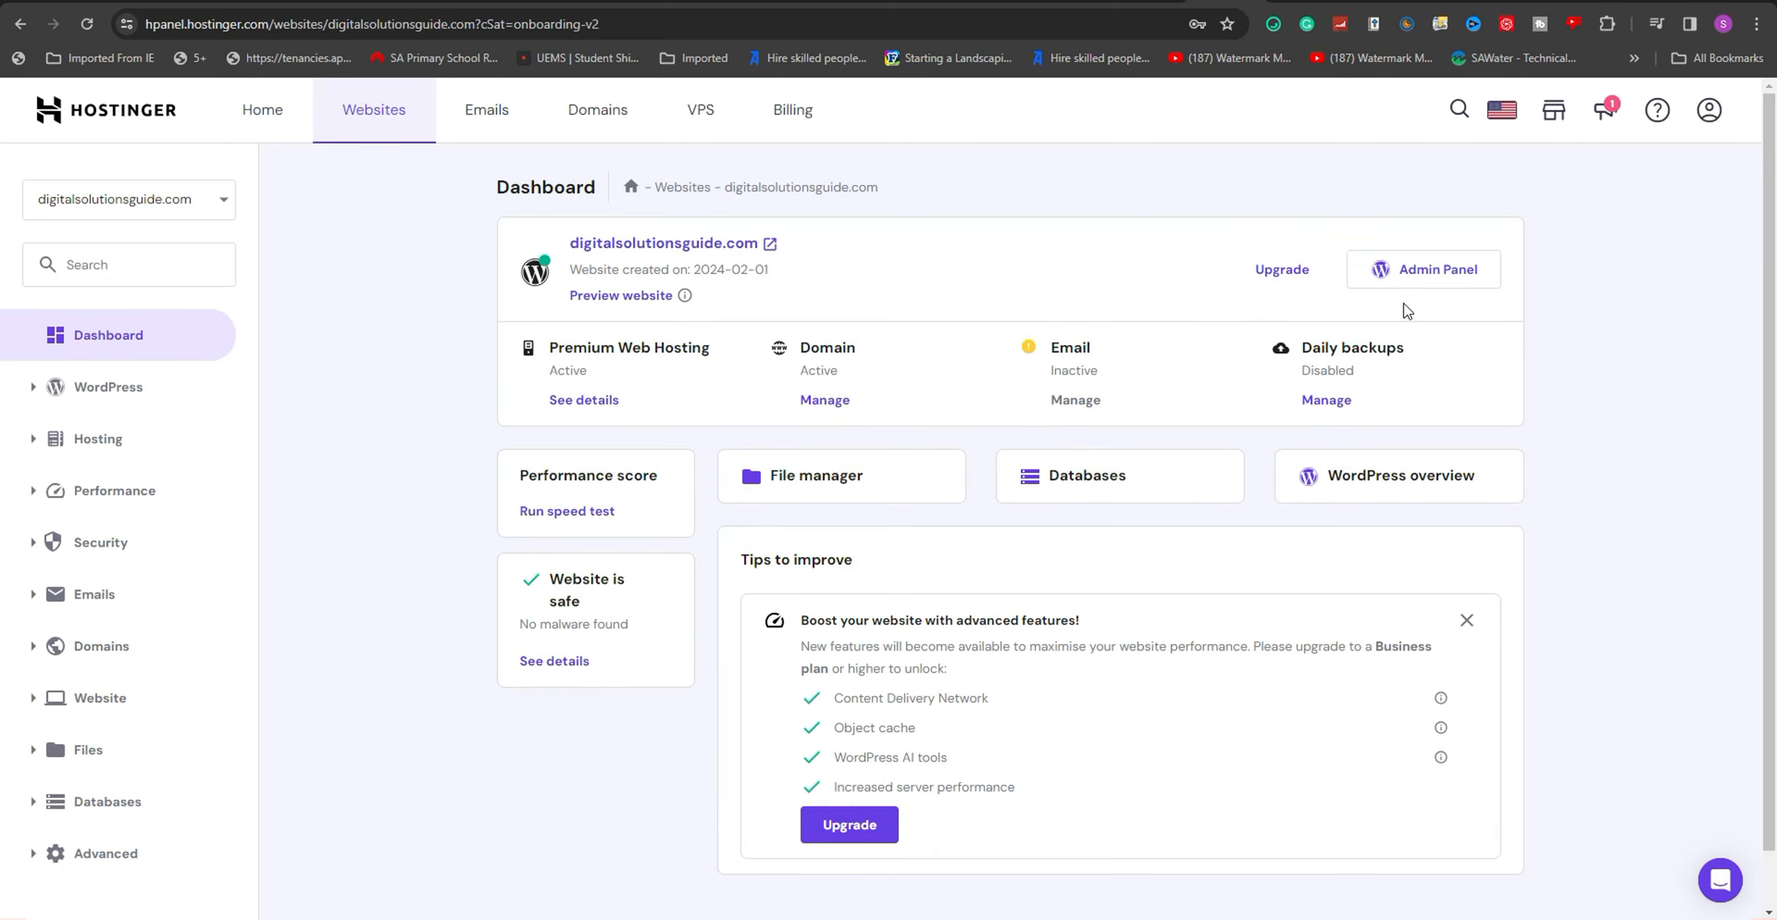
pyautogui.click(1422, 268)
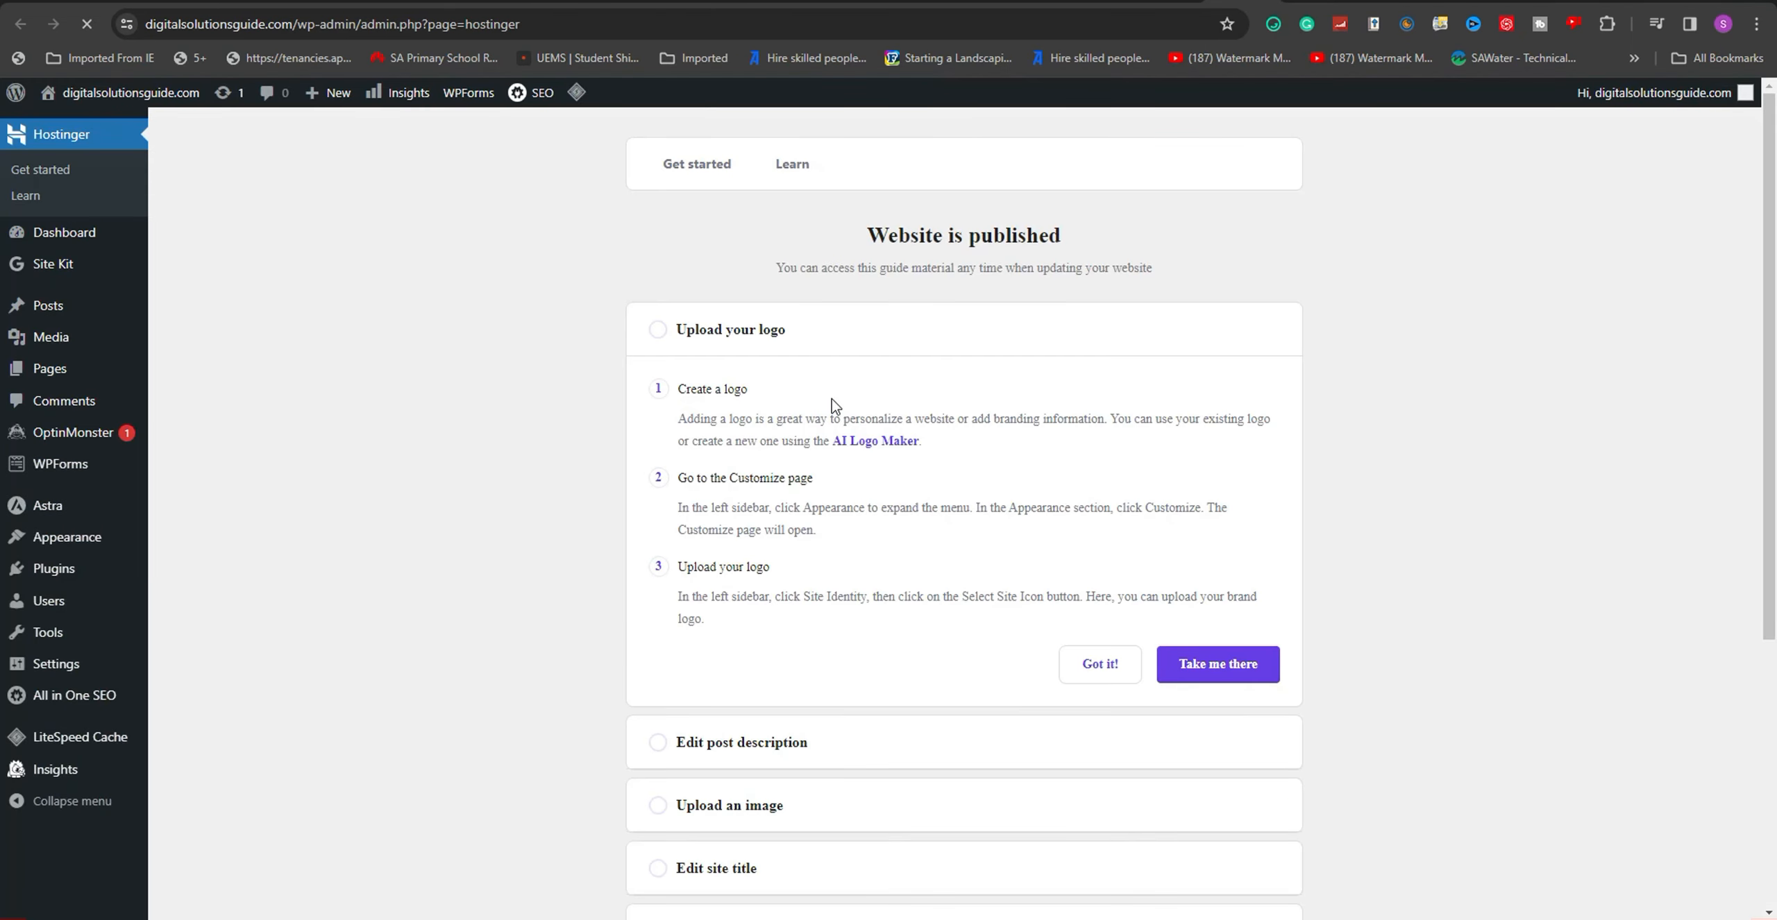